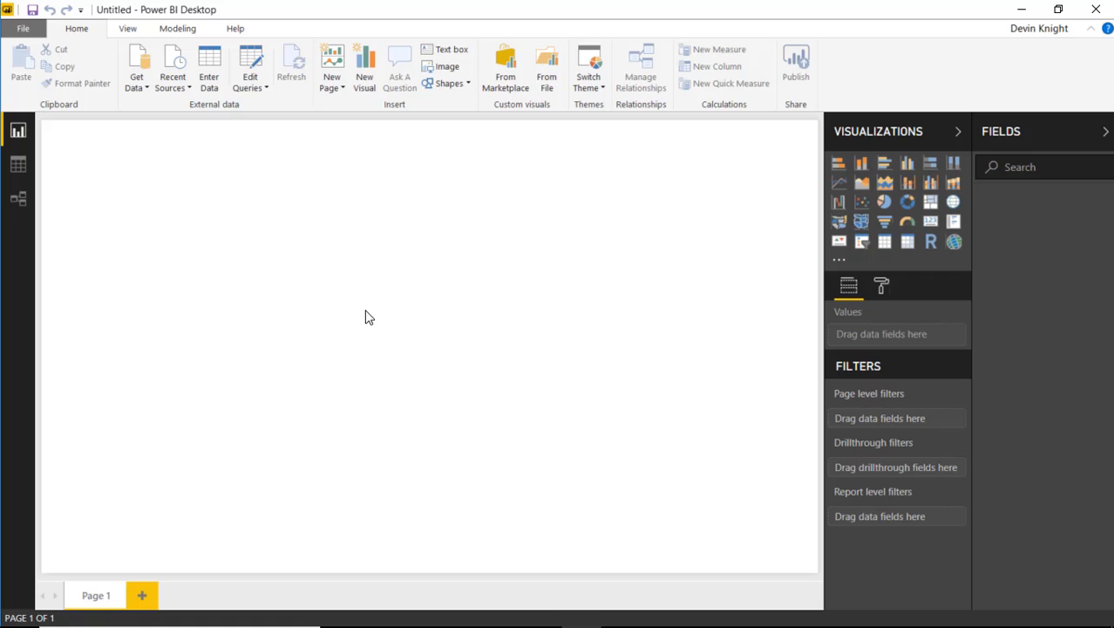
{"action": "mouse_move", "coordinate": [142, 83]}
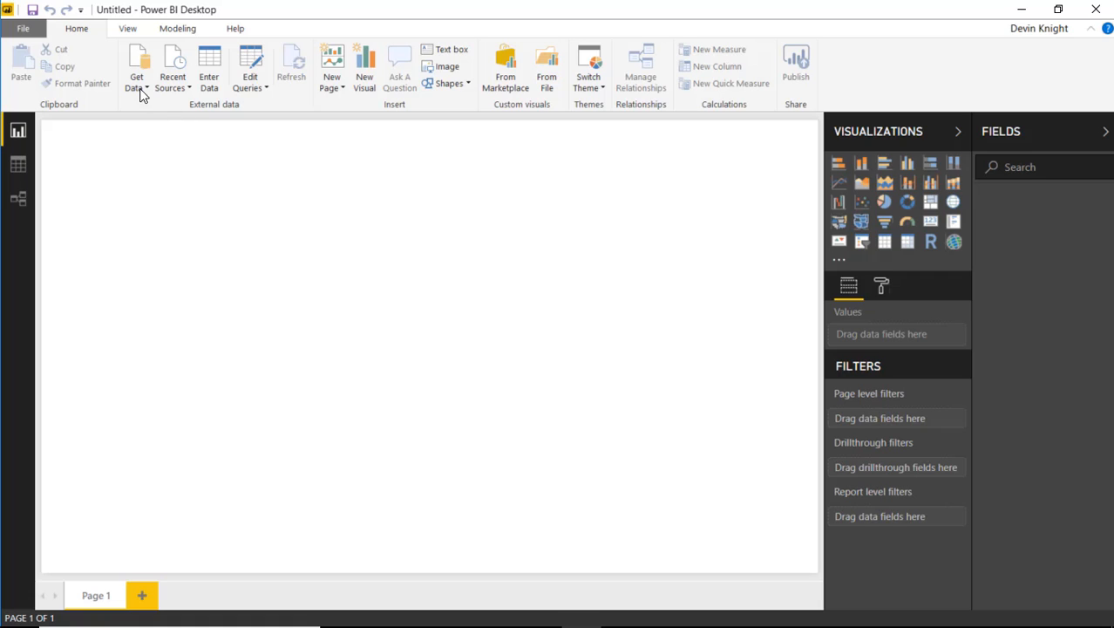
- Import the Survey Response table from Power BI Experience.xlsx via Get Data > Excel
{"action": "left_click", "coordinate": [137, 66]}
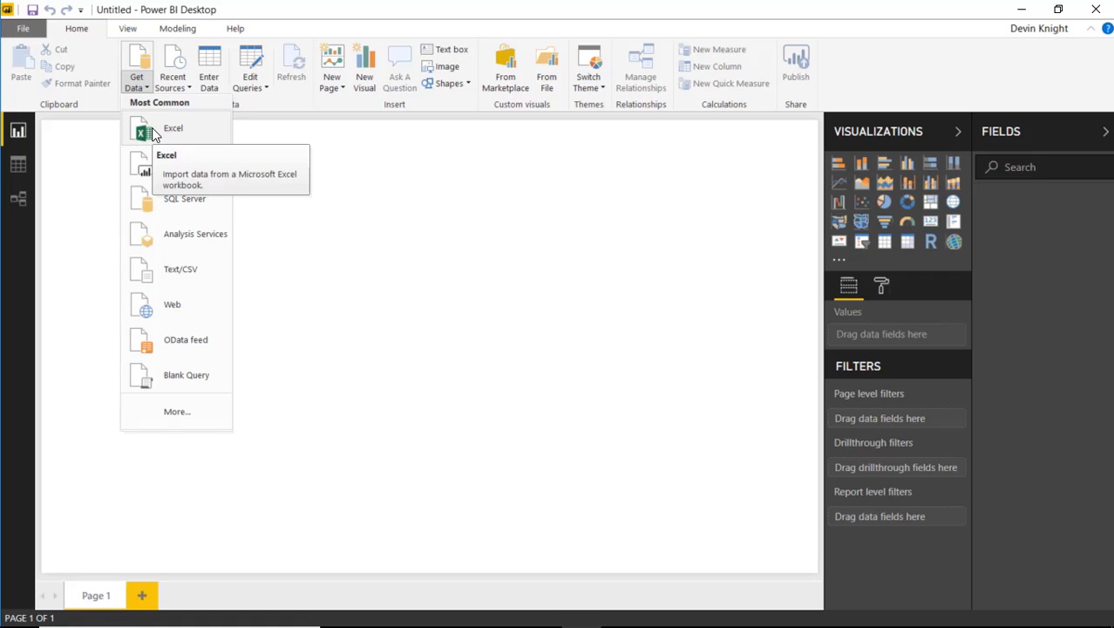
{"action": "left_click", "coordinate": [172, 129]}
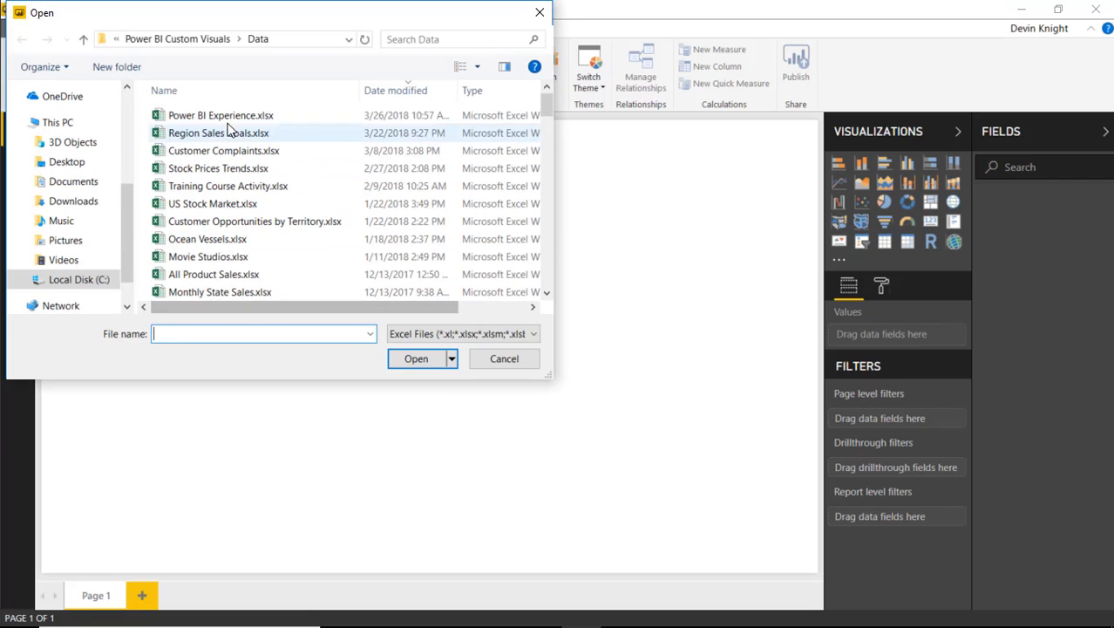
{"action": "left_click", "coordinate": [220, 115]}
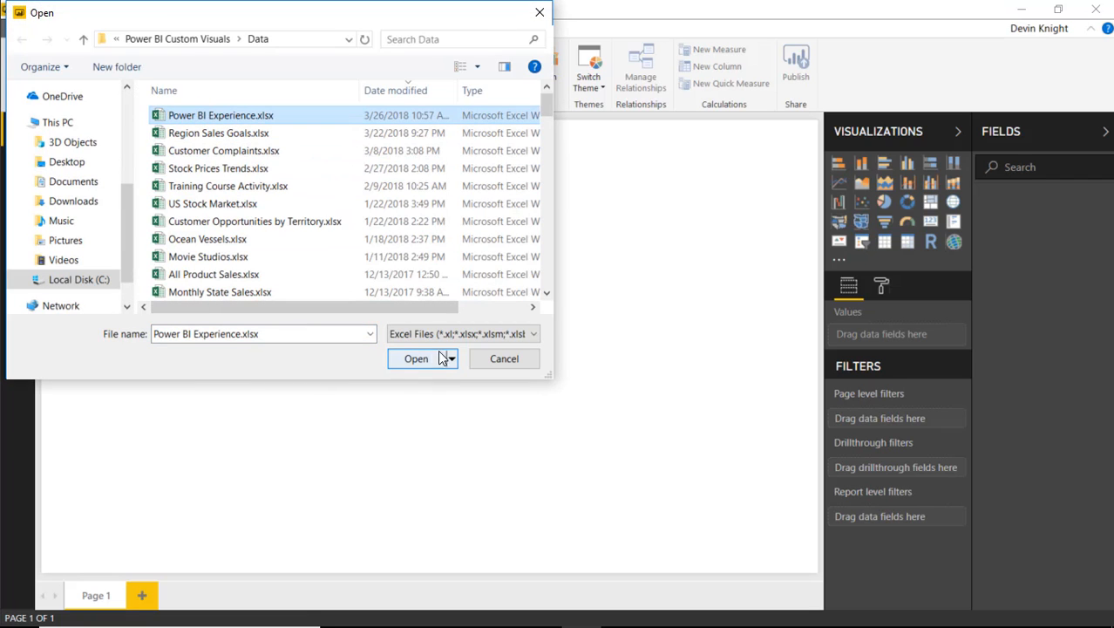
{"action": "left_click", "coordinate": [416, 358]}
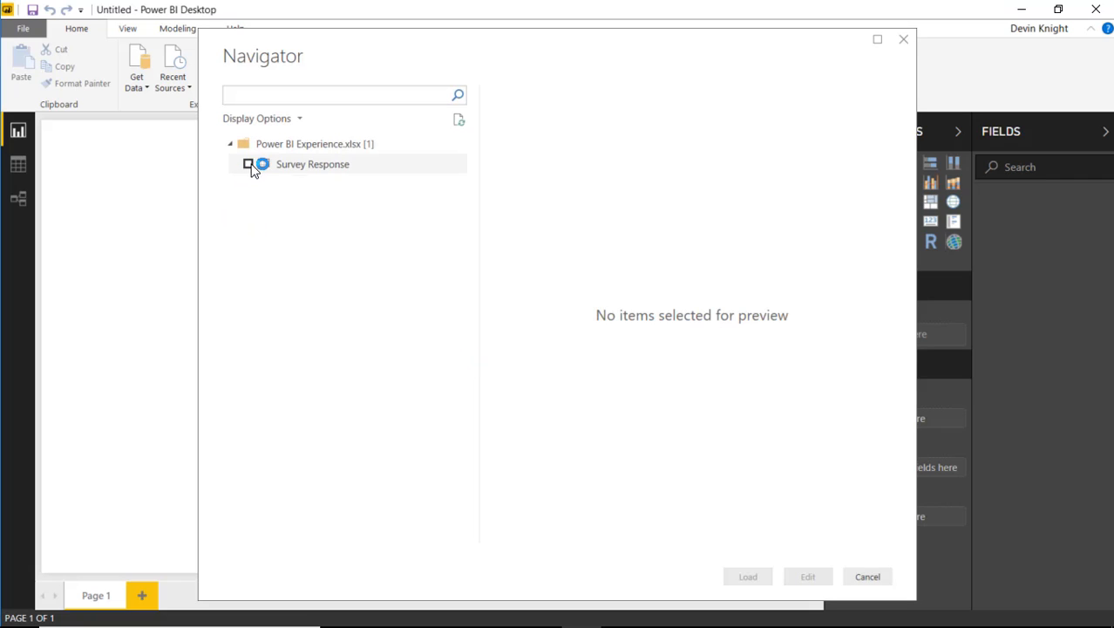
{"action": "left_click", "coordinate": [247, 164]}
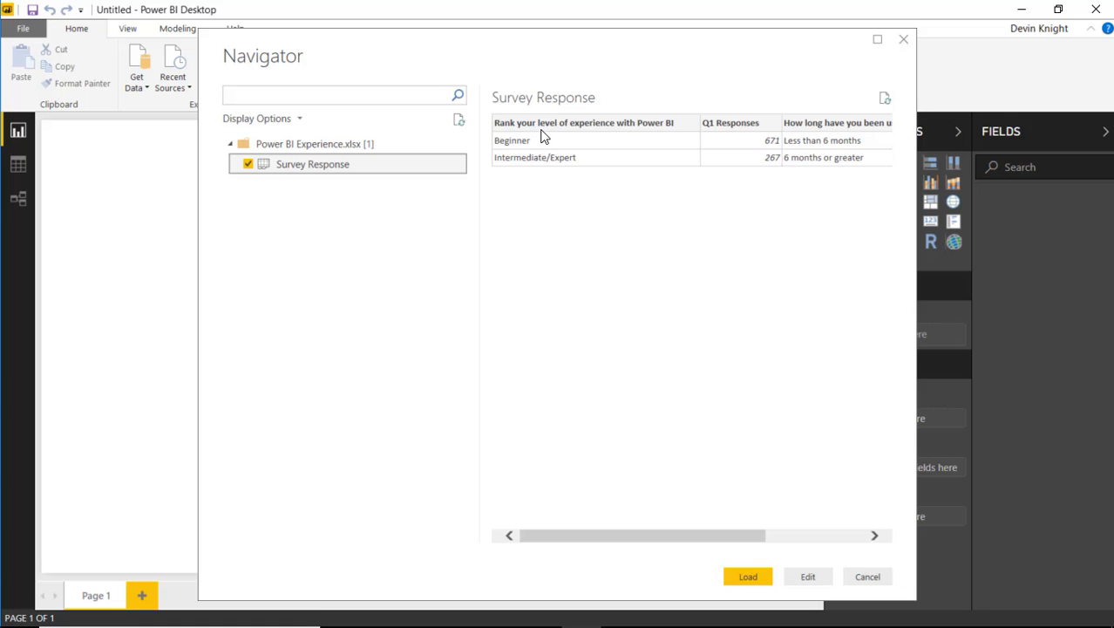
{"action": "mouse_move", "coordinate": [721, 541]}
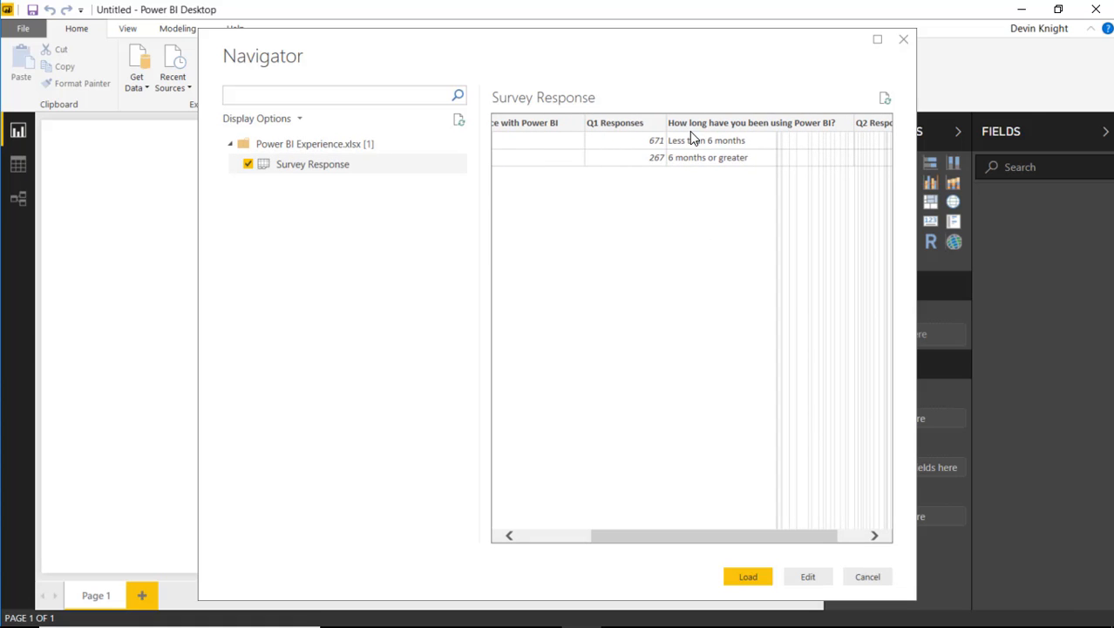
{"action": "mouse_move", "coordinate": [797, 140]}
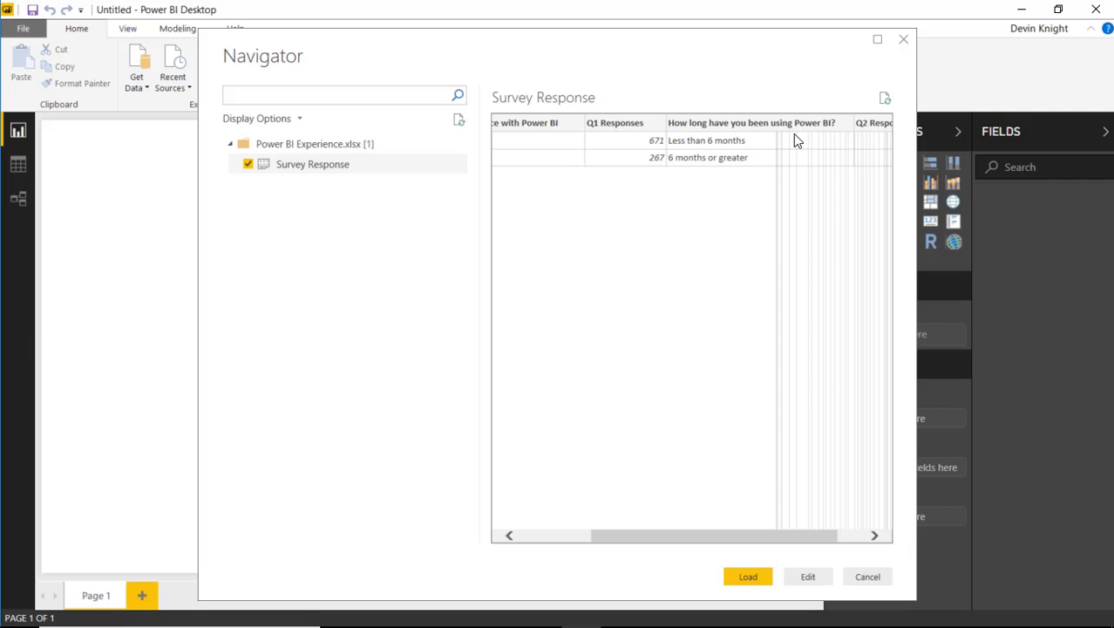
{"action": "left_click", "coordinate": [747, 576]}
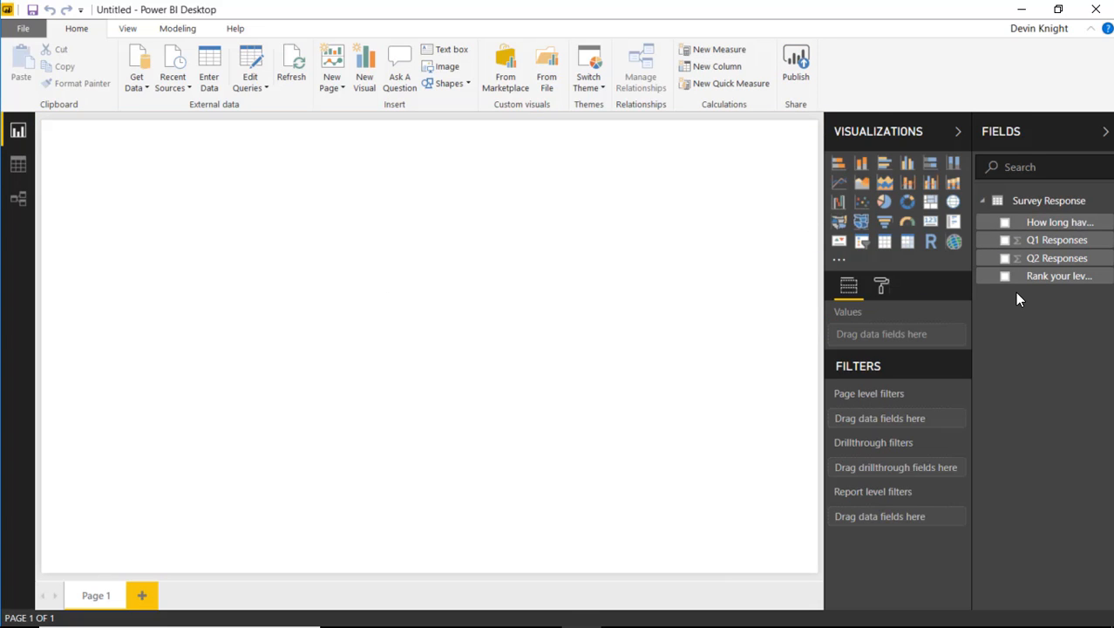
{"action": "mouse_move", "coordinate": [782, 302]}
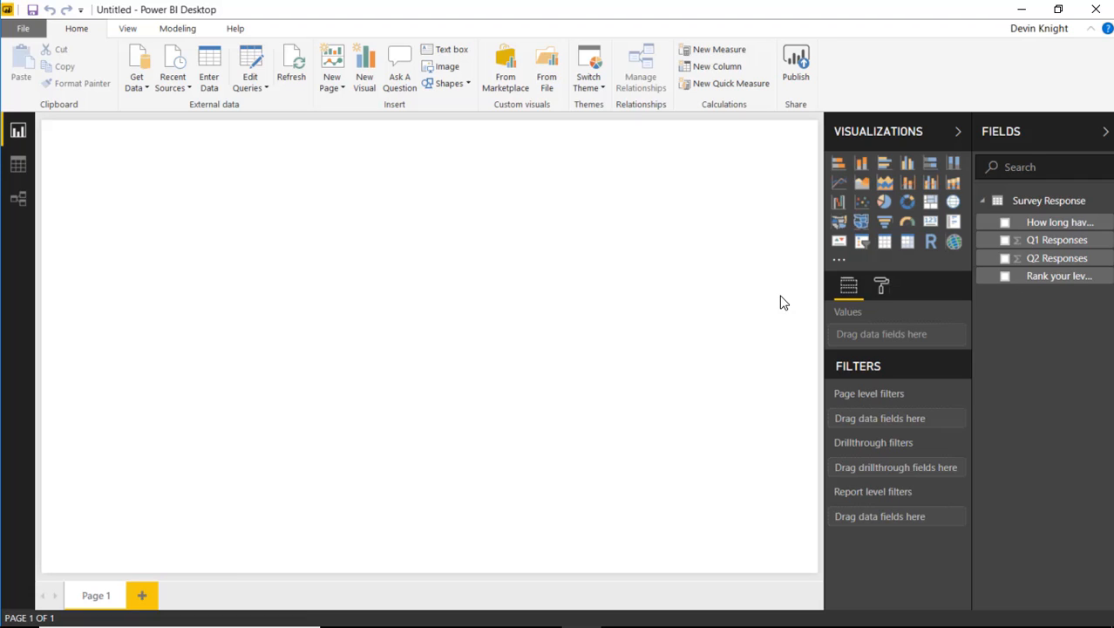
{"action": "mouse_move", "coordinate": [556, 215]}
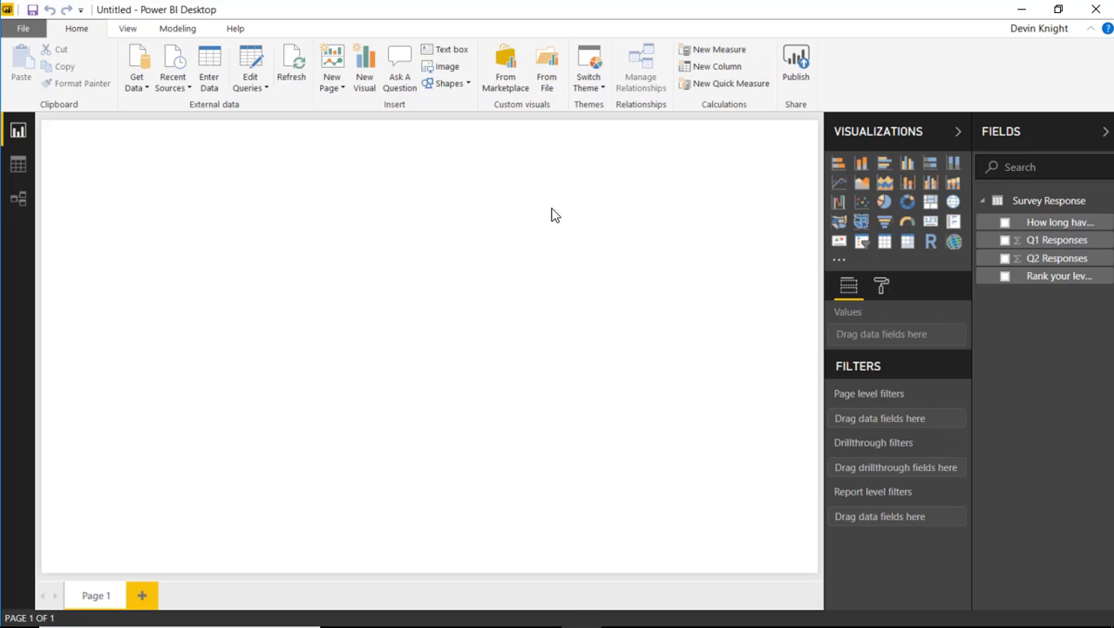
{"action": "mouse_move", "coordinate": [534, 103]}
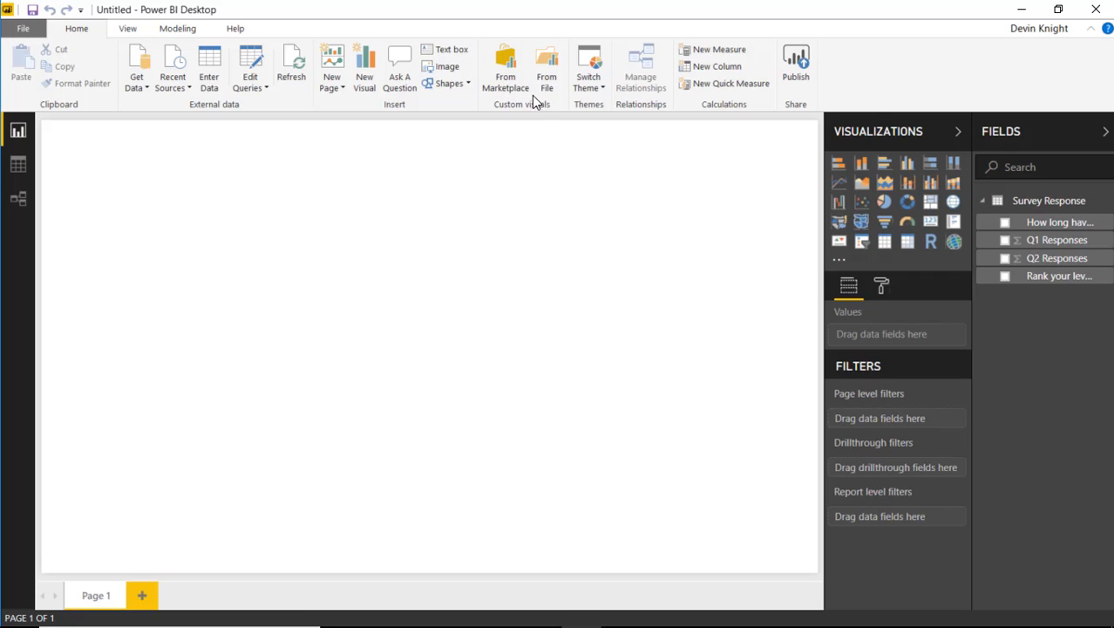
{"action": "mouse_move", "coordinate": [536, 234]}
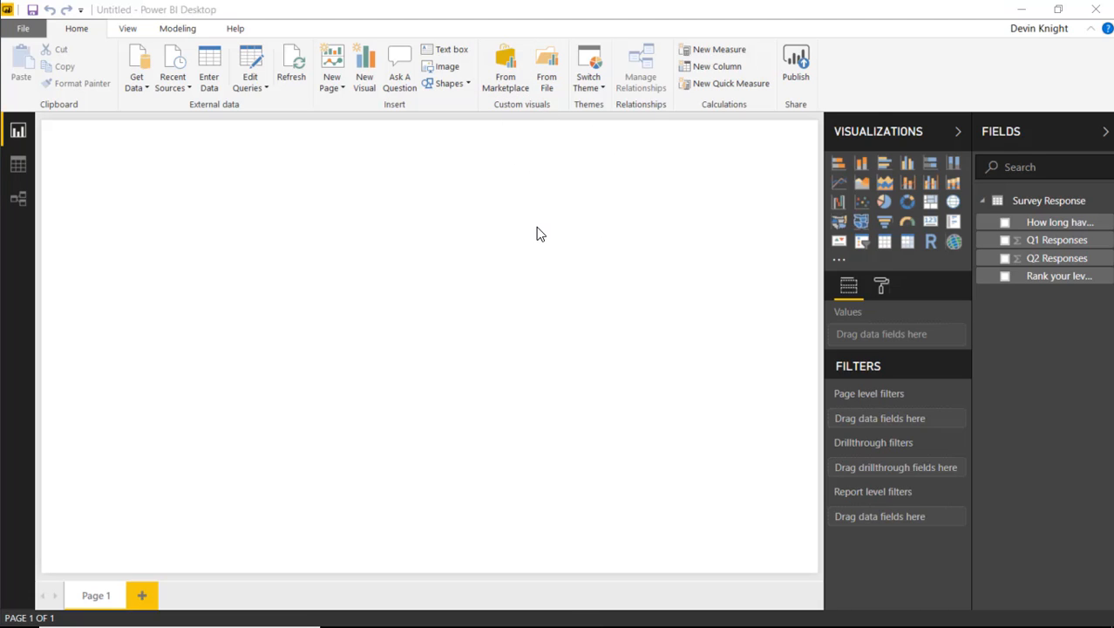
- Search the custom visuals marketplace for 'waffle' to find Enlighten Waffle Chart
{"action": "left_click", "coordinate": [505, 70]}
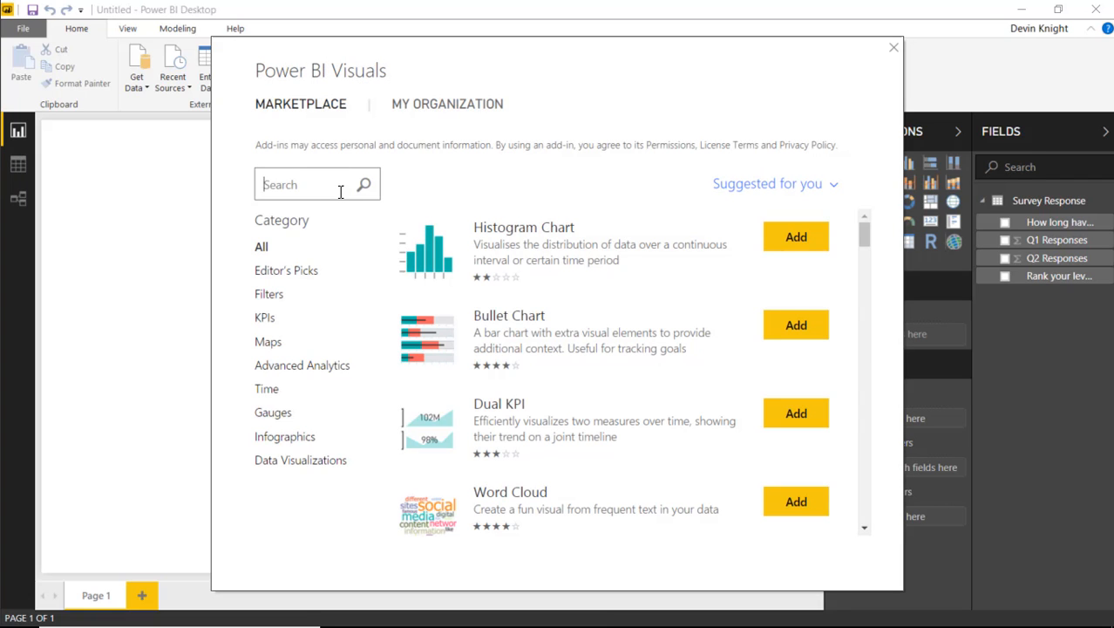
{"action": "type", "text": "waffle"}
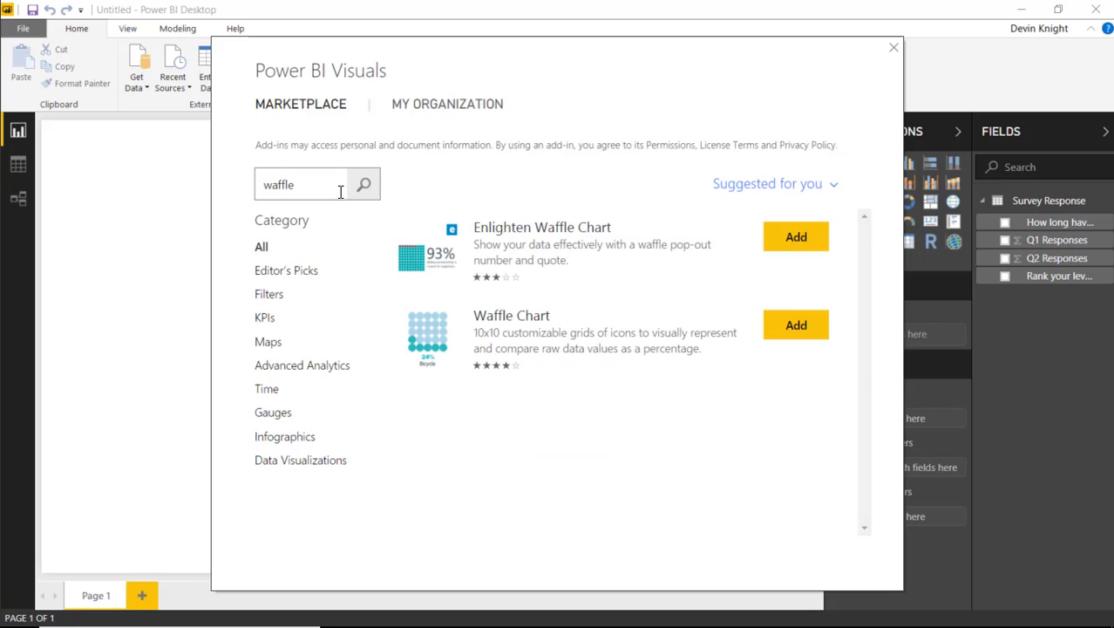
{"action": "mouse_move", "coordinate": [561, 386]}
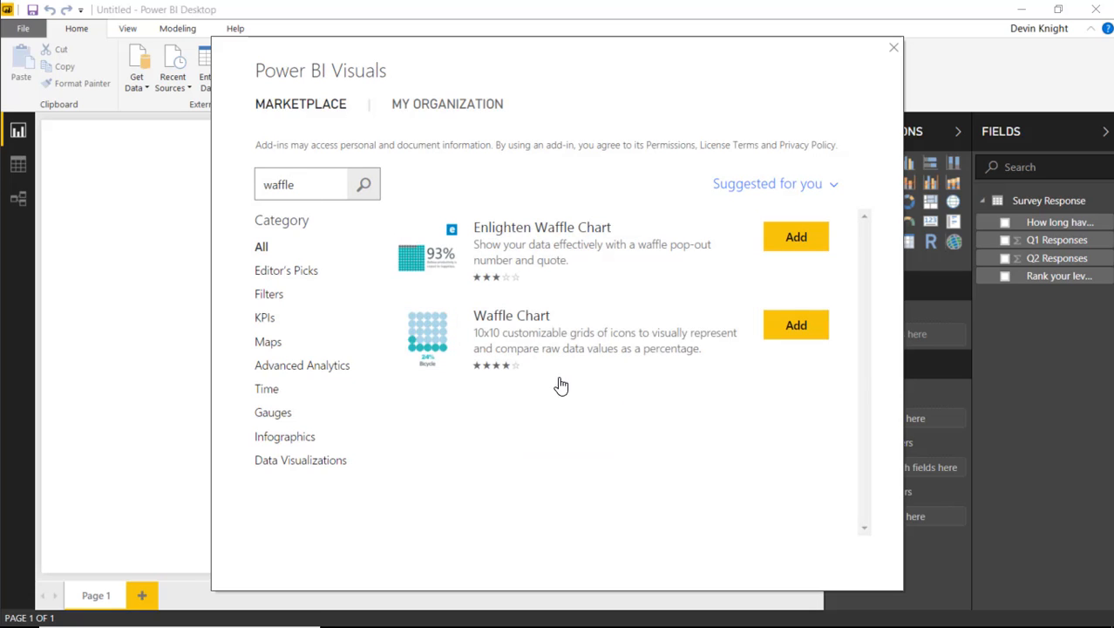
{"action": "mouse_move", "coordinate": [558, 253]}
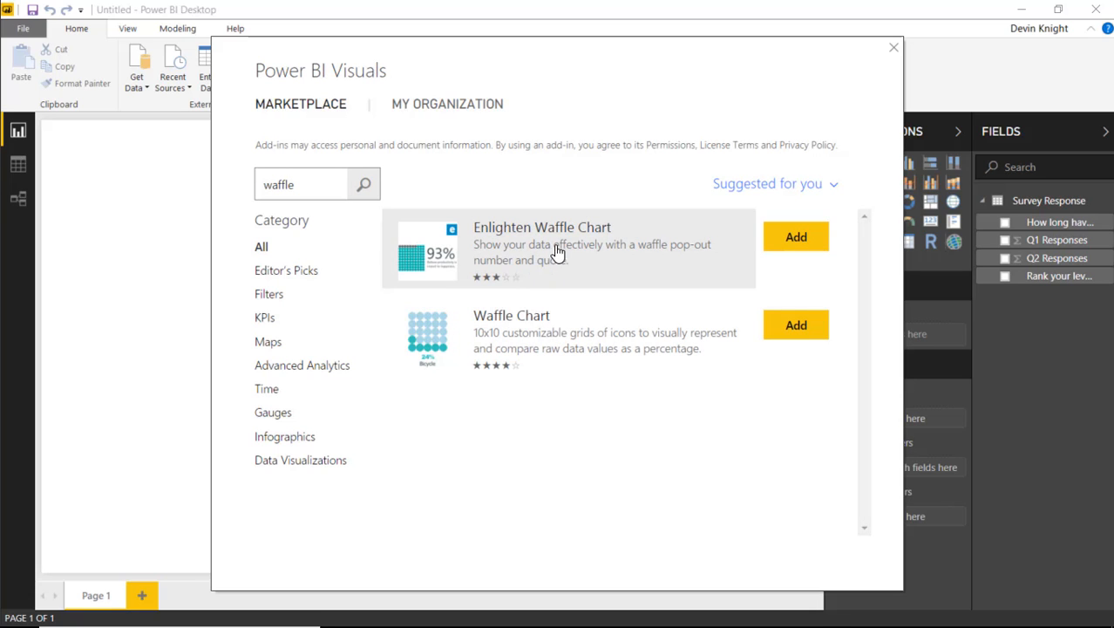
{"action": "mouse_move", "coordinate": [583, 260]}
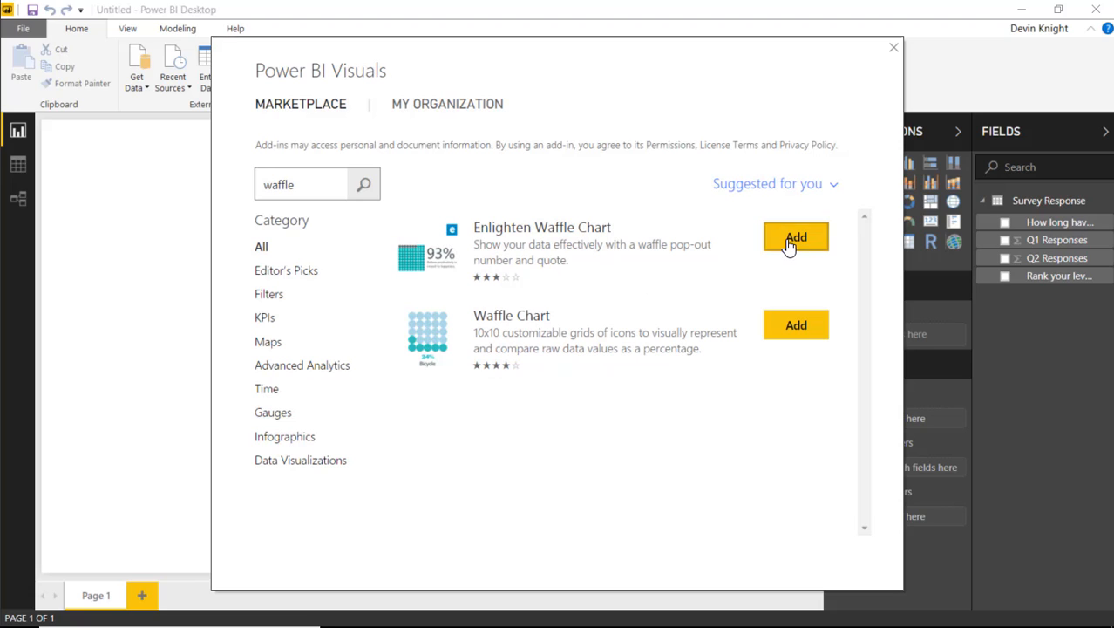
{"action": "mouse_move", "coordinate": [995, 304]}
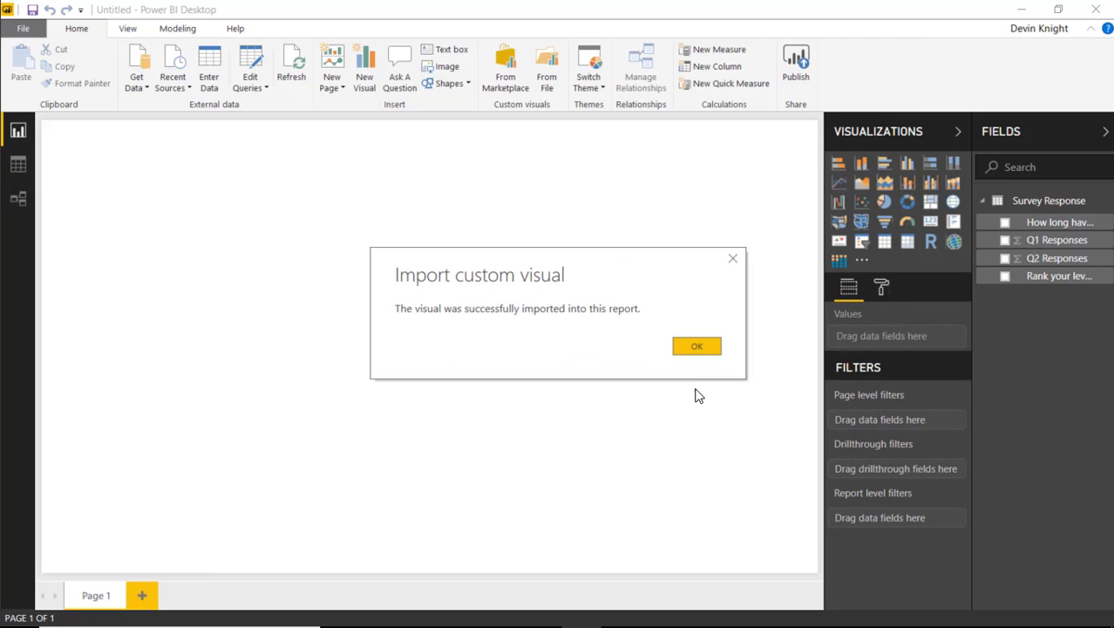
- Dismiss the import confirmation and add an Enlighten Waffle Chart to the page
{"action": "left_click", "coordinate": [697, 345]}
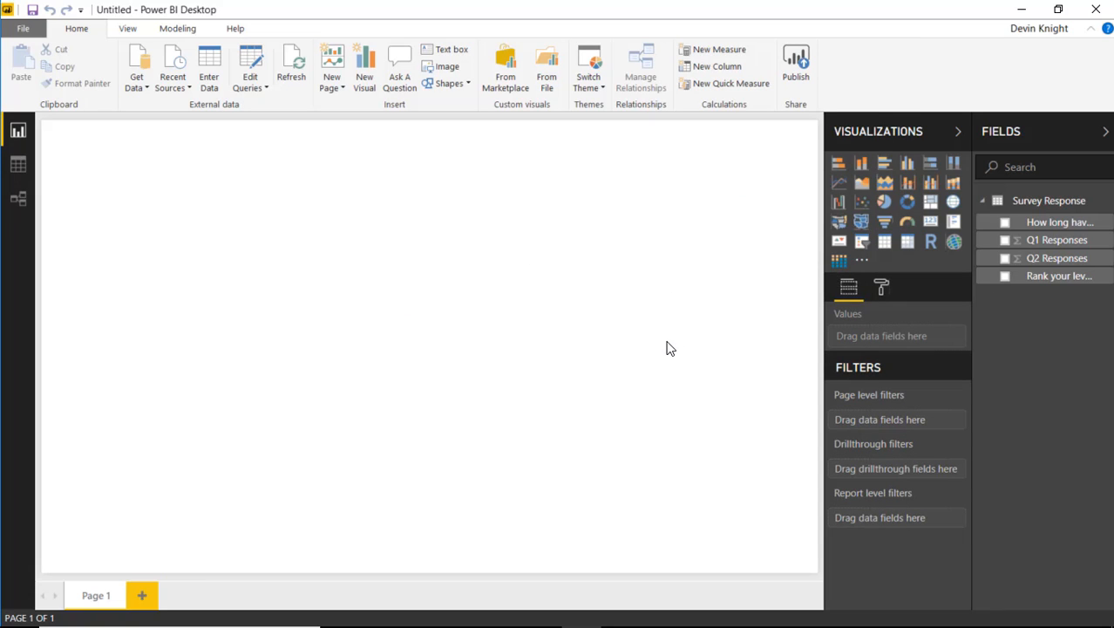
{"action": "left_click", "coordinate": [838, 260]}
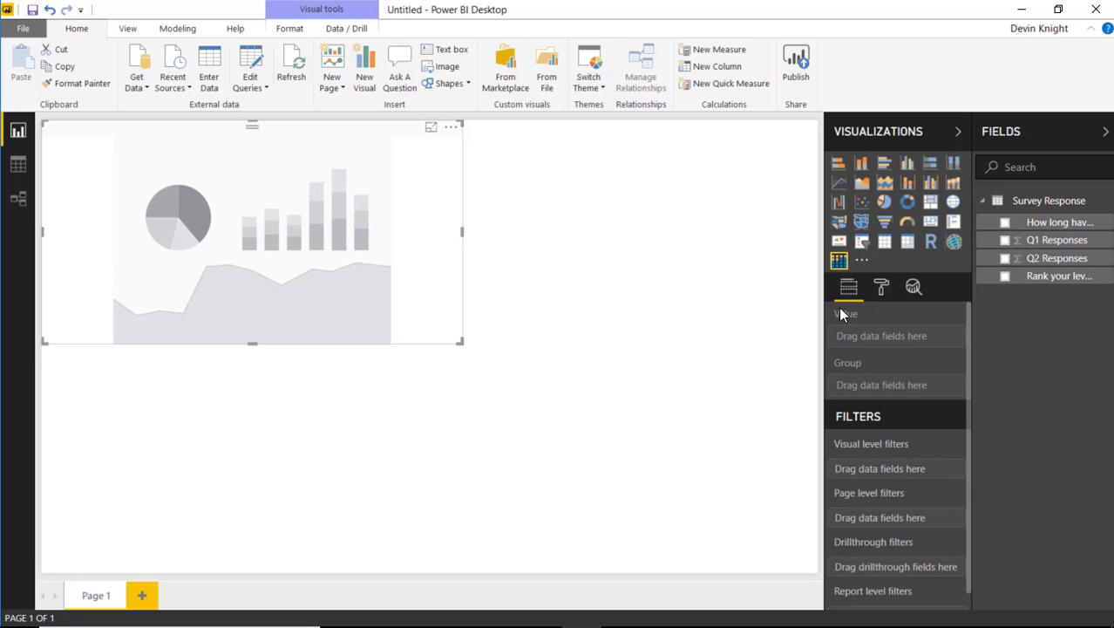
{"action": "mouse_move", "coordinate": [867, 393]}
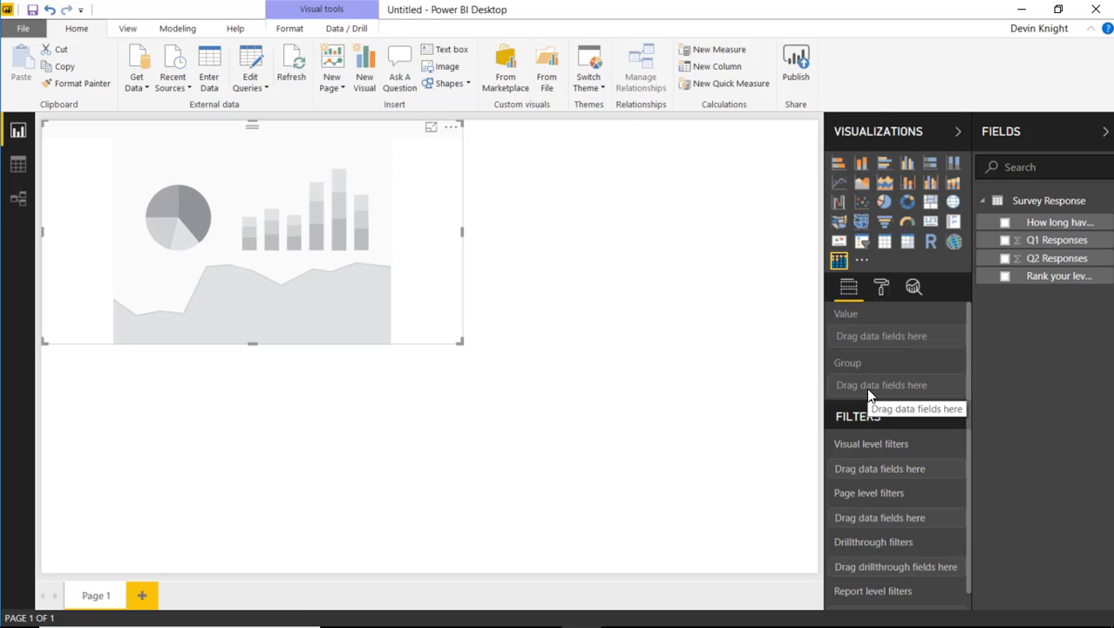
{"action": "mouse_move", "coordinate": [864, 332]}
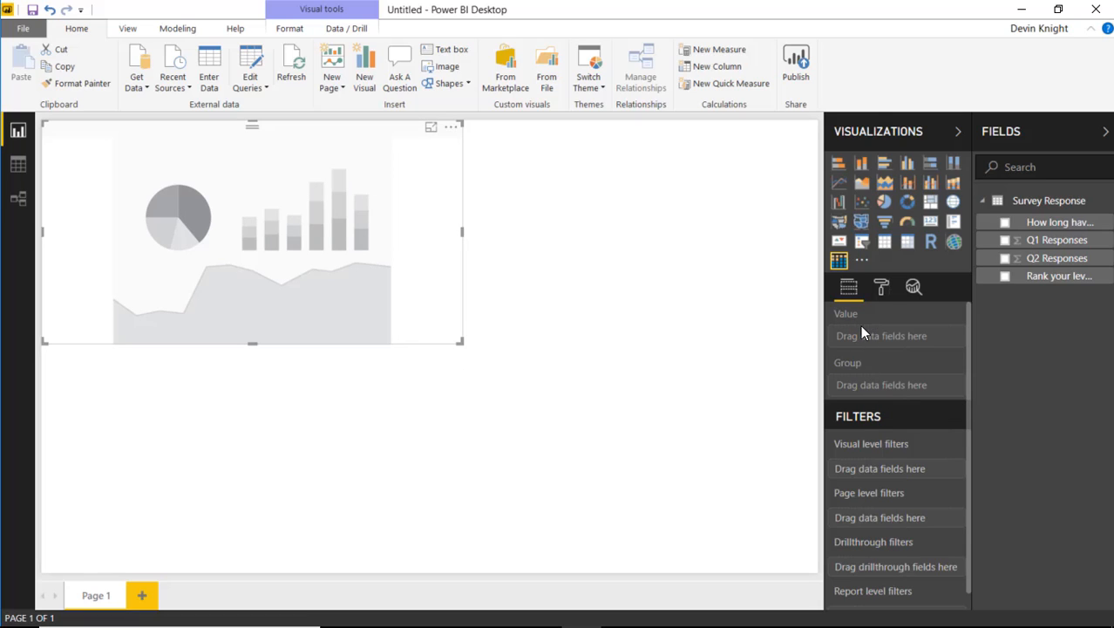
{"action": "mouse_move", "coordinate": [938, 421]}
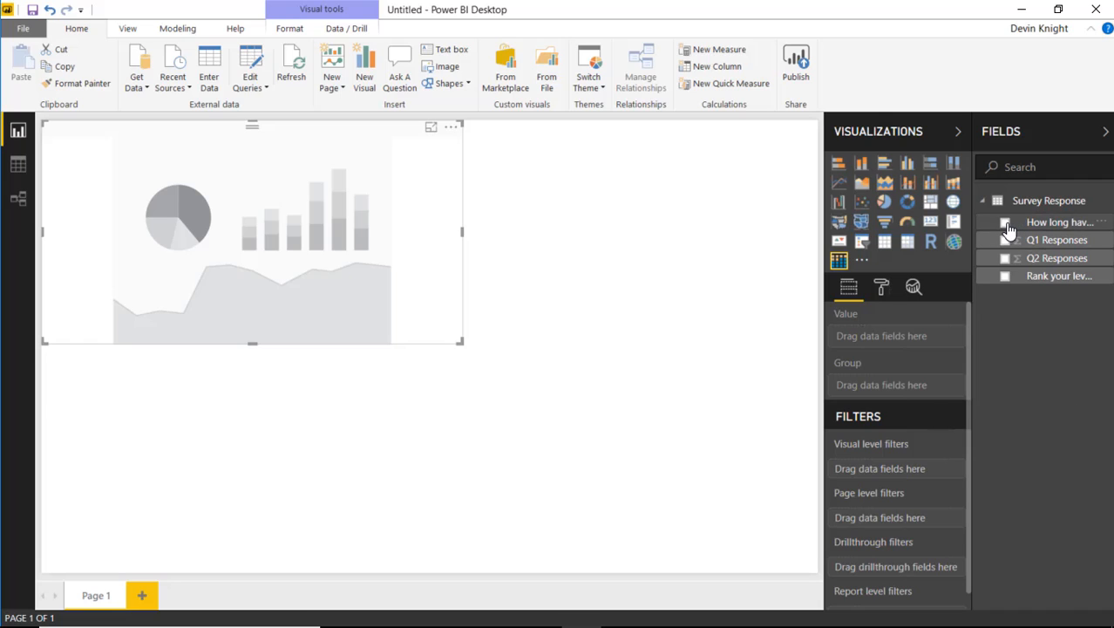
{"action": "mouse_move", "coordinate": [1009, 279]}
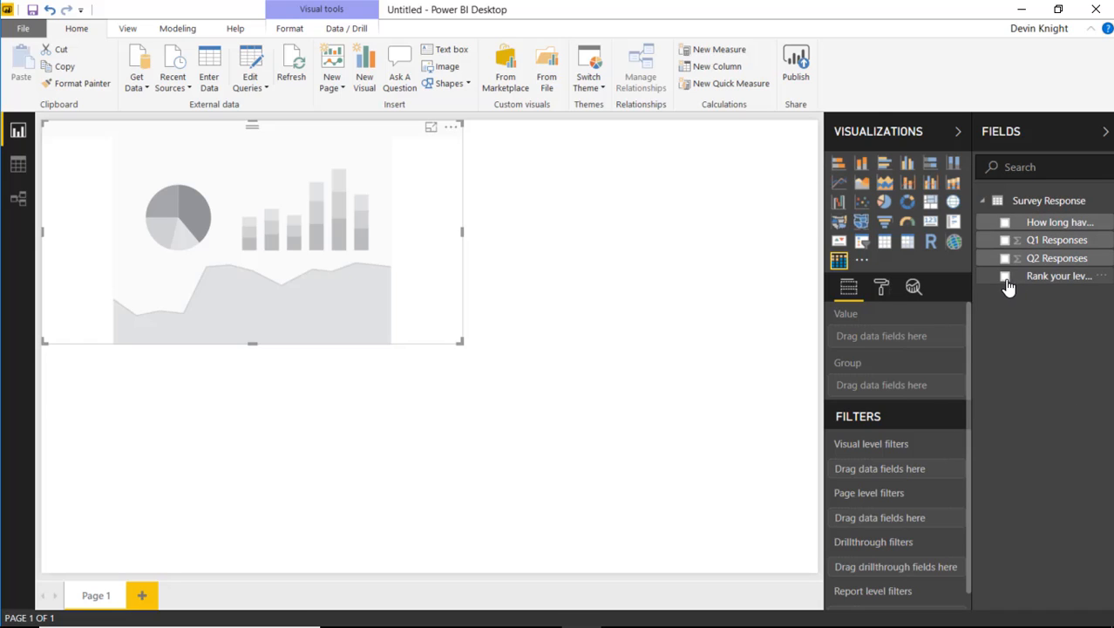
{"action": "left_click", "coordinate": [1005, 276]}
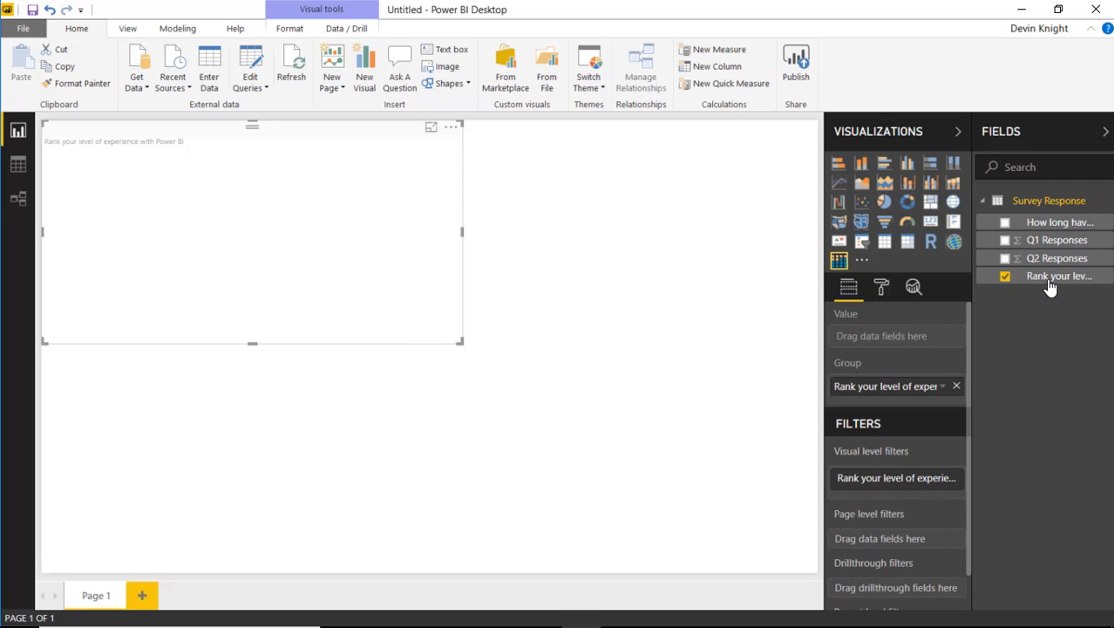
{"action": "left_click", "coordinate": [1006, 240]}
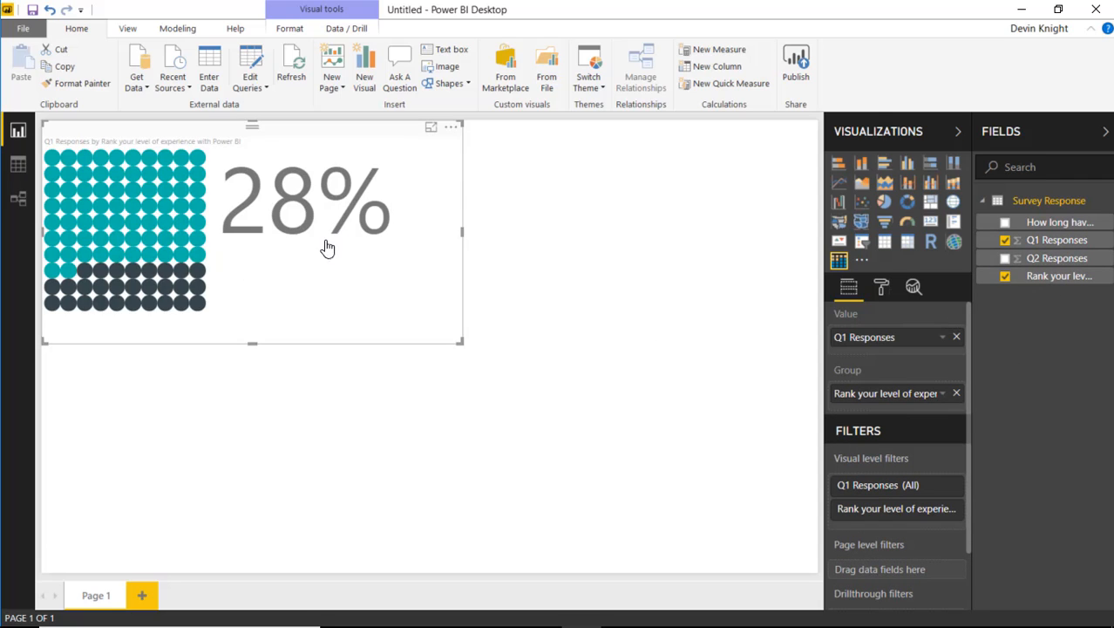
{"action": "mouse_move", "coordinate": [388, 251]}
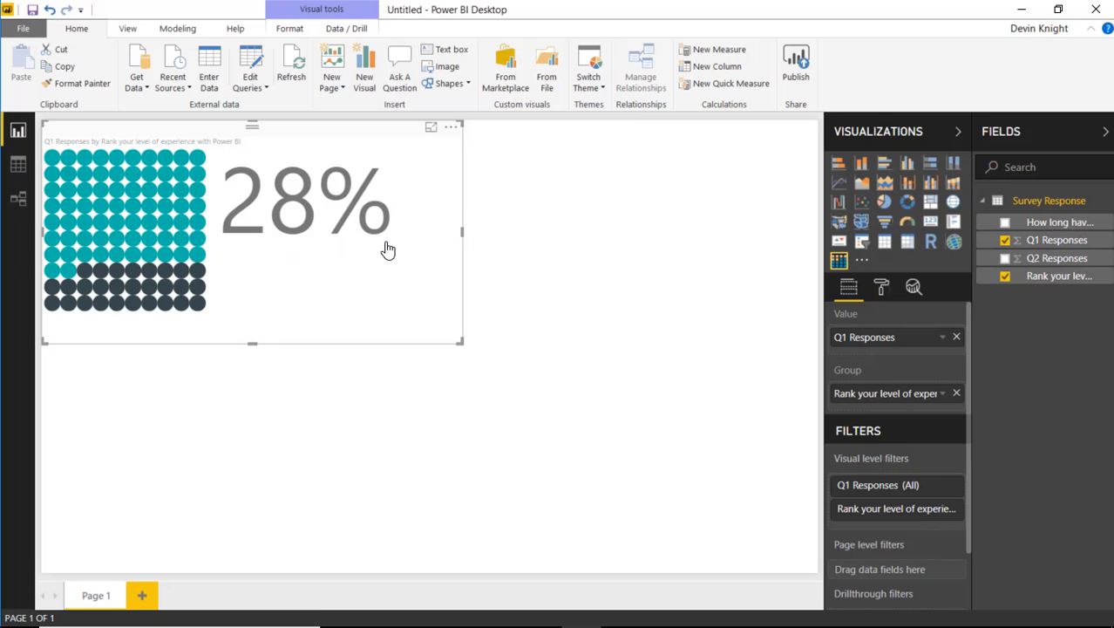
{"action": "mouse_move", "coordinate": [293, 273]}
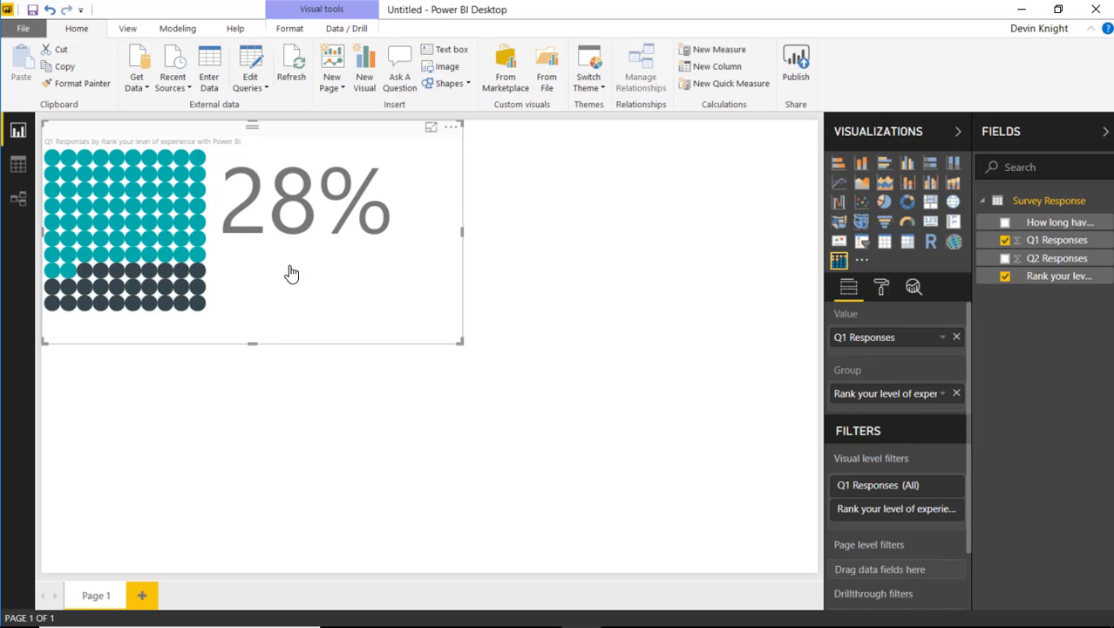
{"action": "mouse_move", "coordinate": [181, 301]}
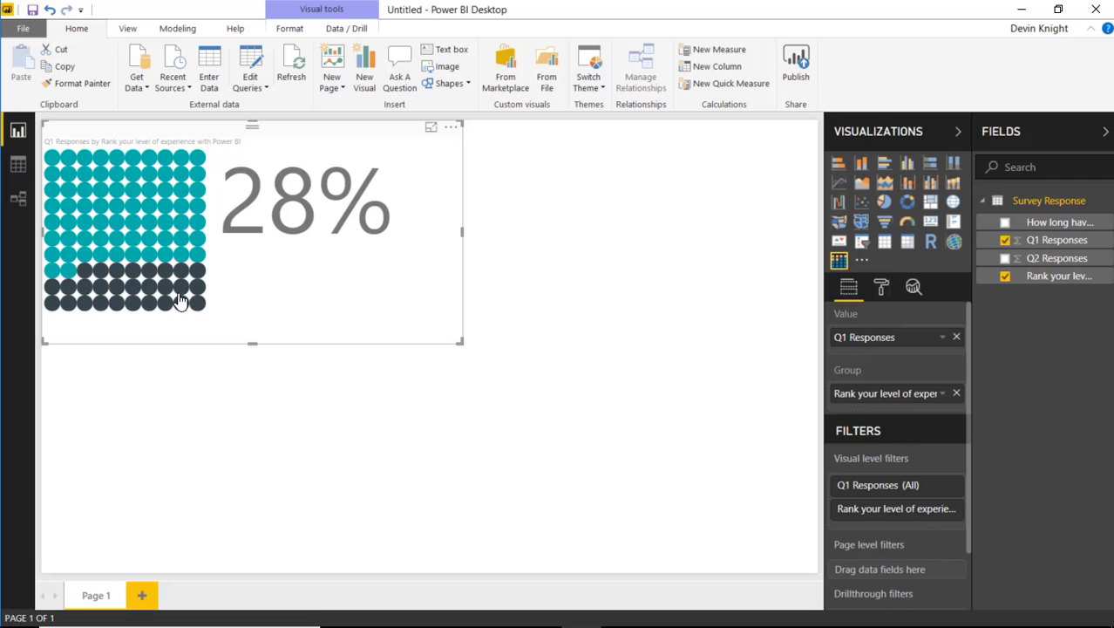
{"action": "mouse_move", "coordinate": [510, 210]}
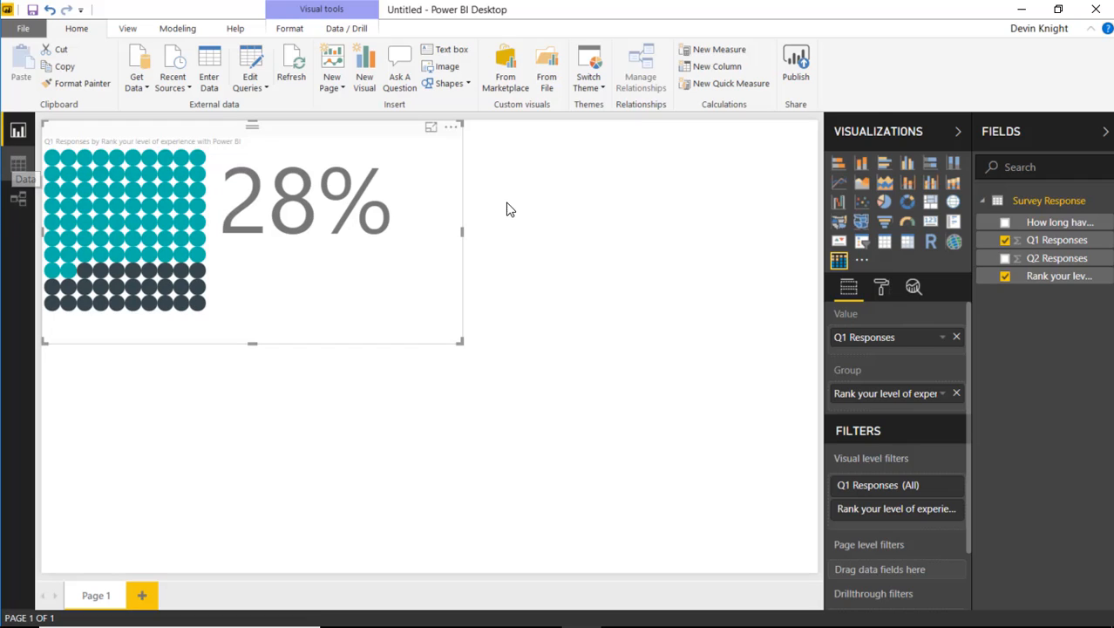
{"action": "mouse_move", "coordinate": [189, 229]}
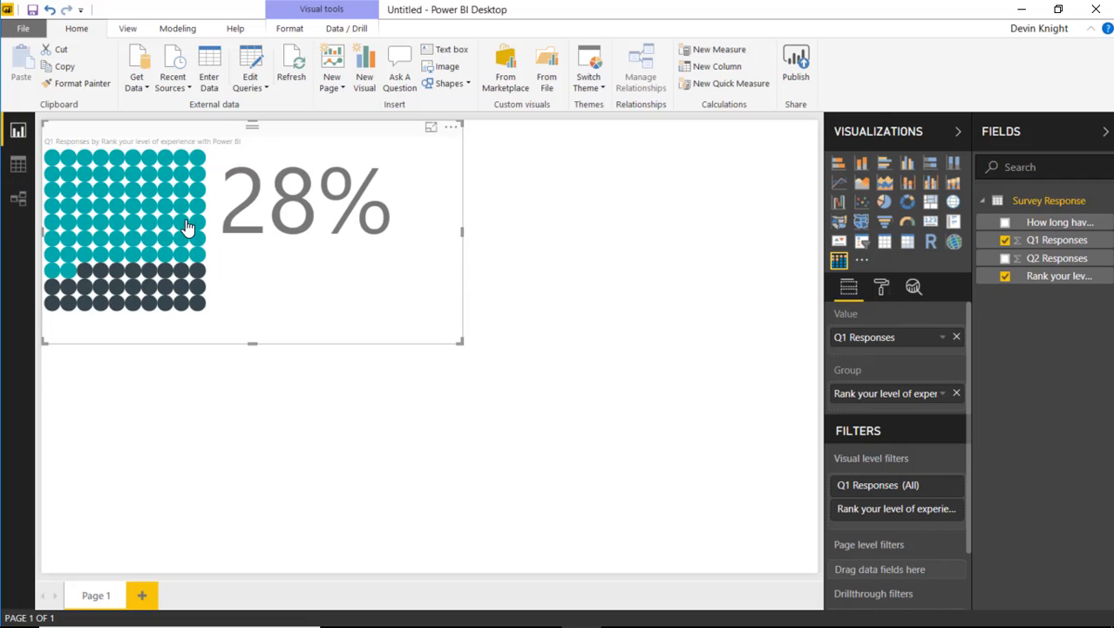
{"action": "mouse_move", "coordinate": [298, 244]}
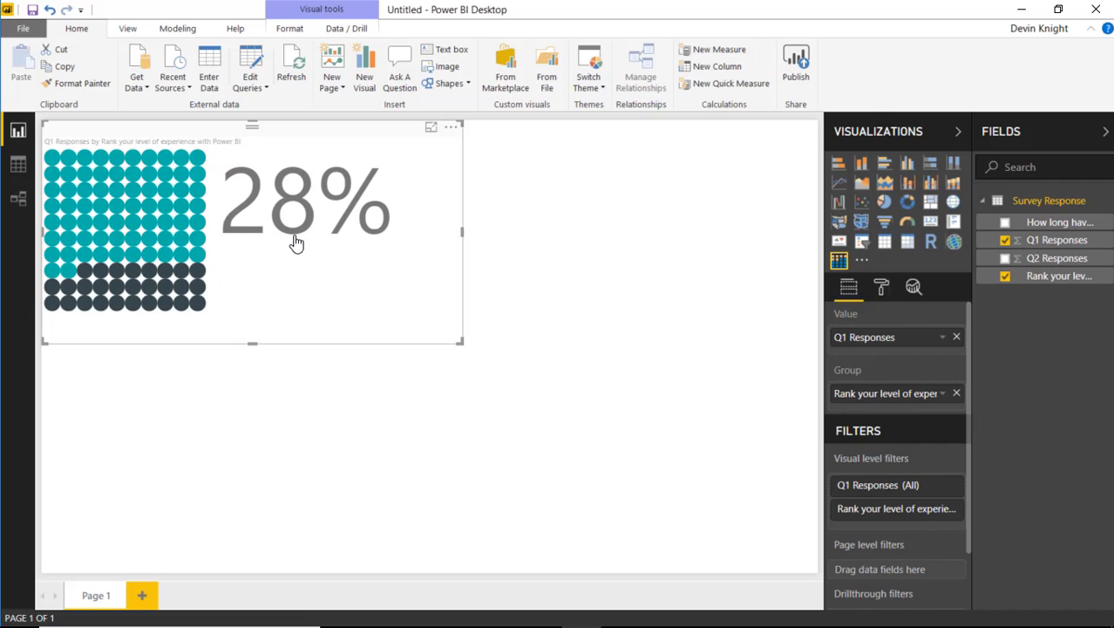
{"action": "mouse_move", "coordinate": [313, 212]}
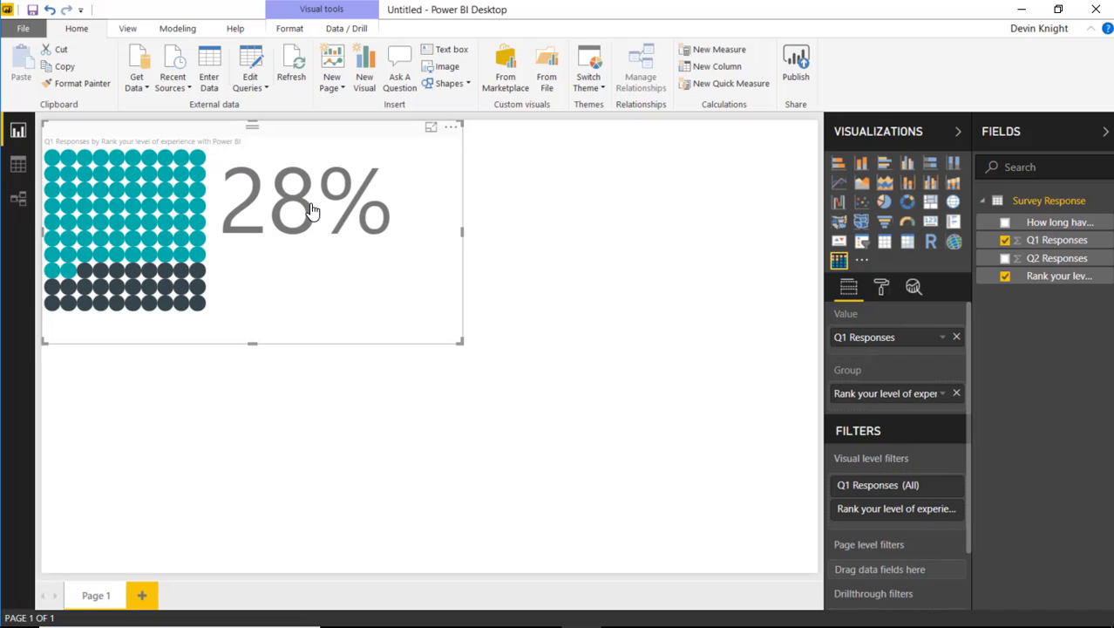
{"action": "mouse_move", "coordinate": [39, 172]}
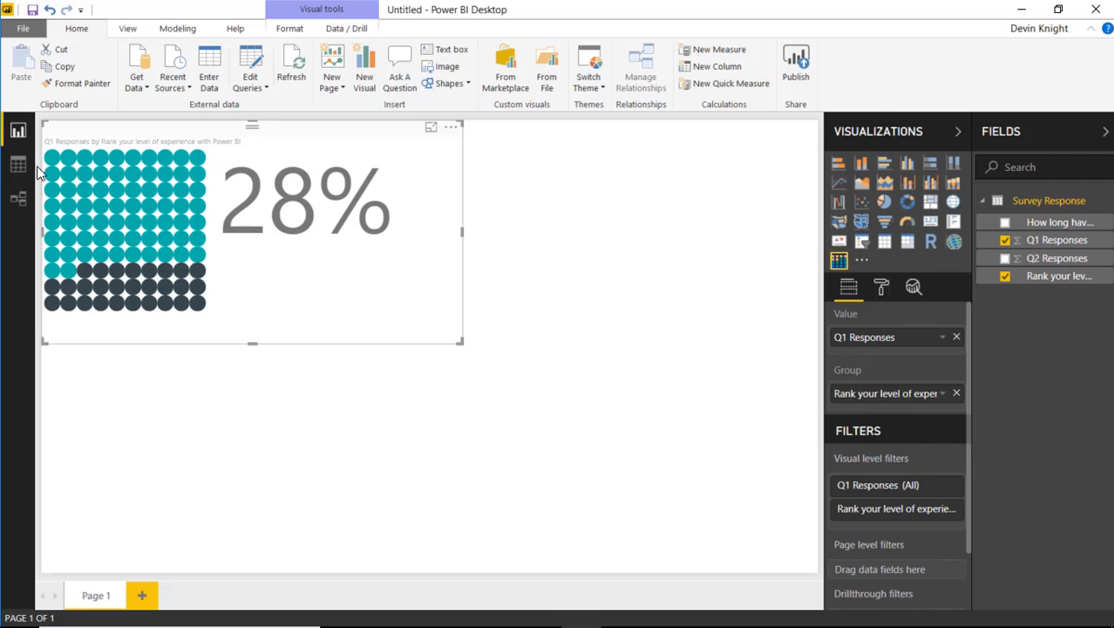
{"action": "left_click", "coordinate": [18, 164]}
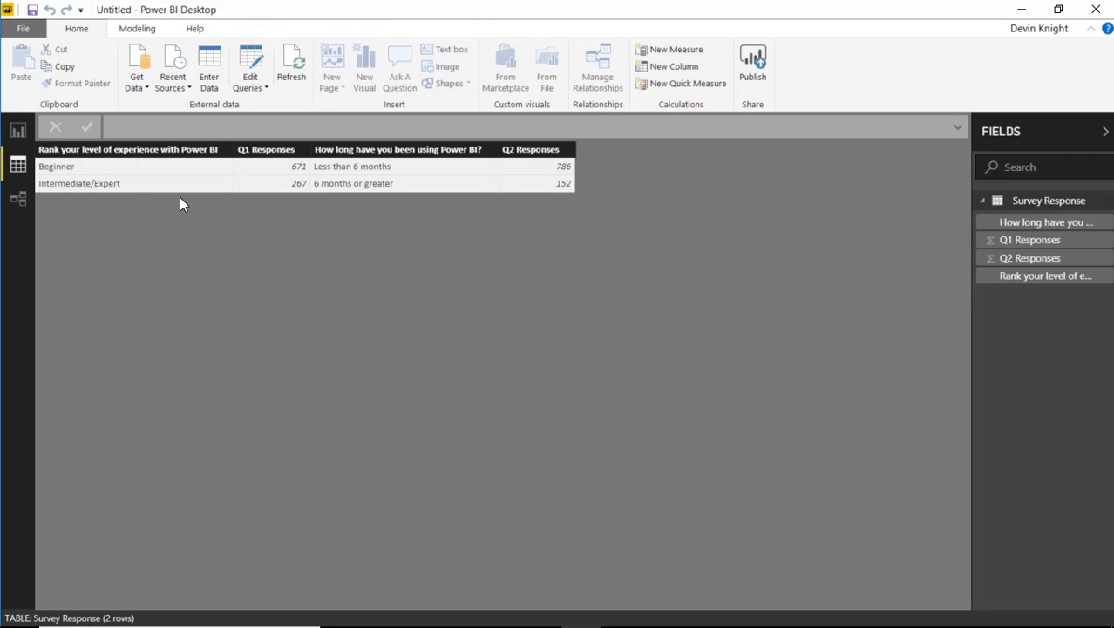
{"action": "mouse_move", "coordinate": [111, 188]}
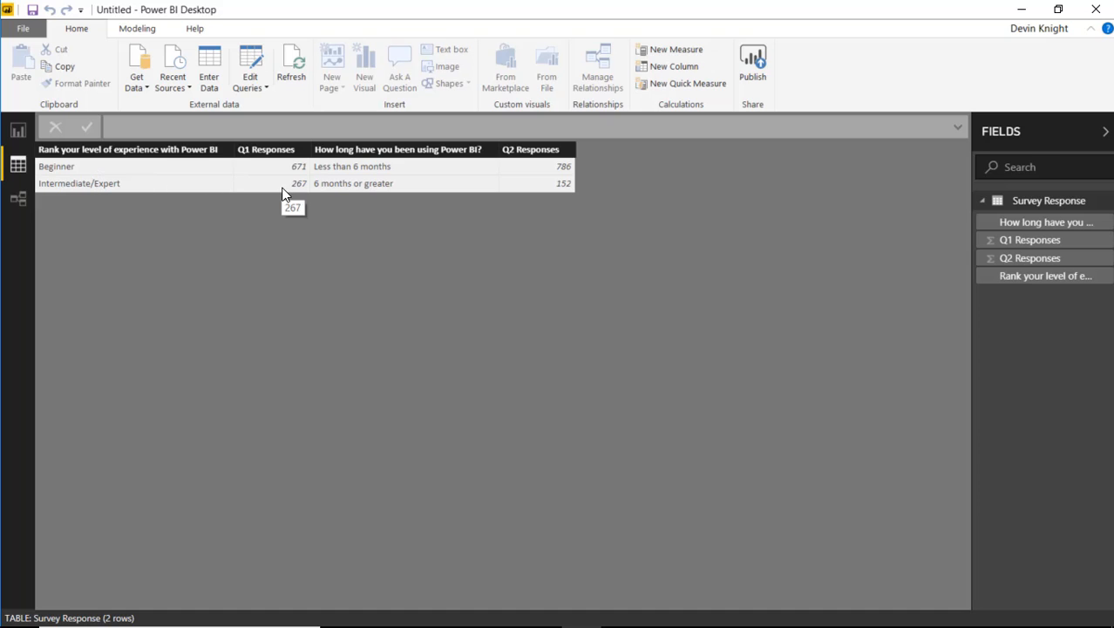
{"action": "mouse_move", "coordinate": [138, 187]}
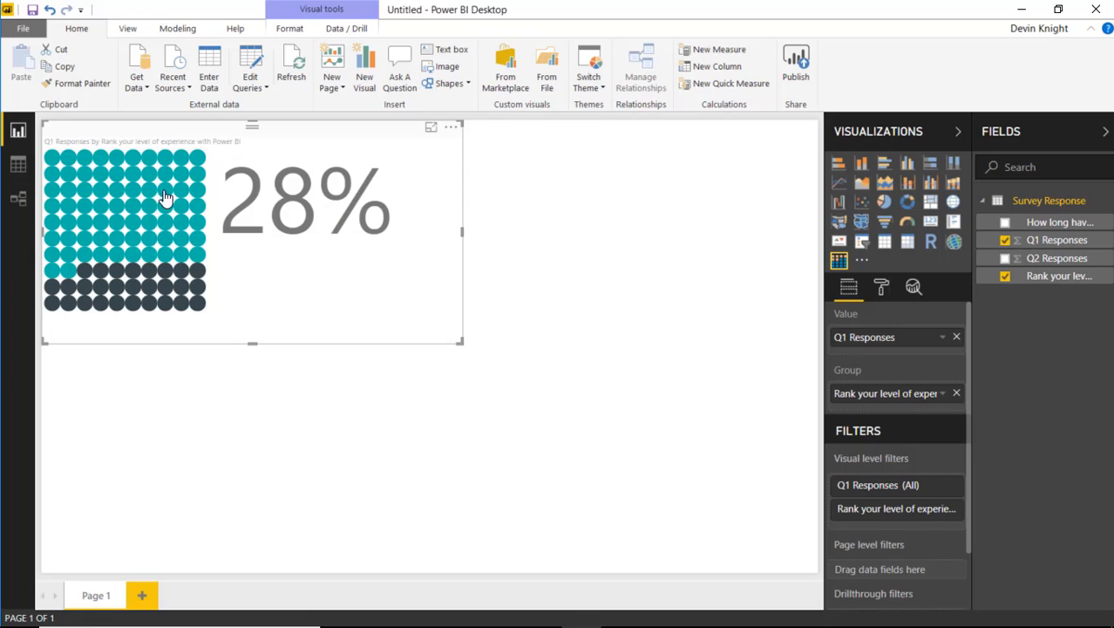
{"action": "mouse_move", "coordinate": [879, 301]}
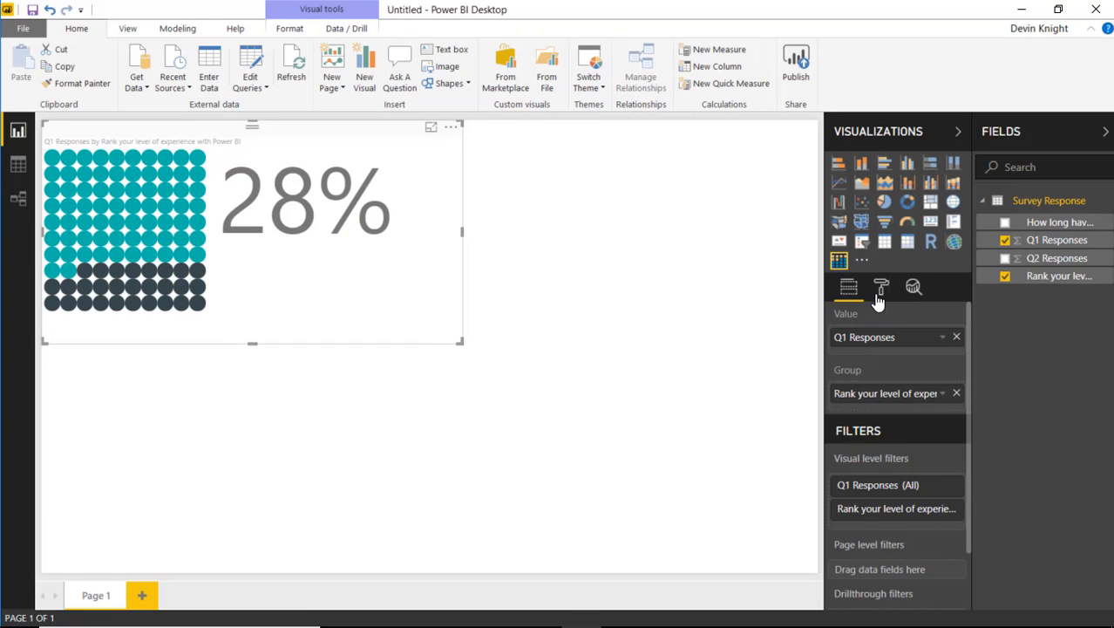
- Open the waffle chart's Format pane and expand its Visual section
{"action": "left_click", "coordinate": [882, 287]}
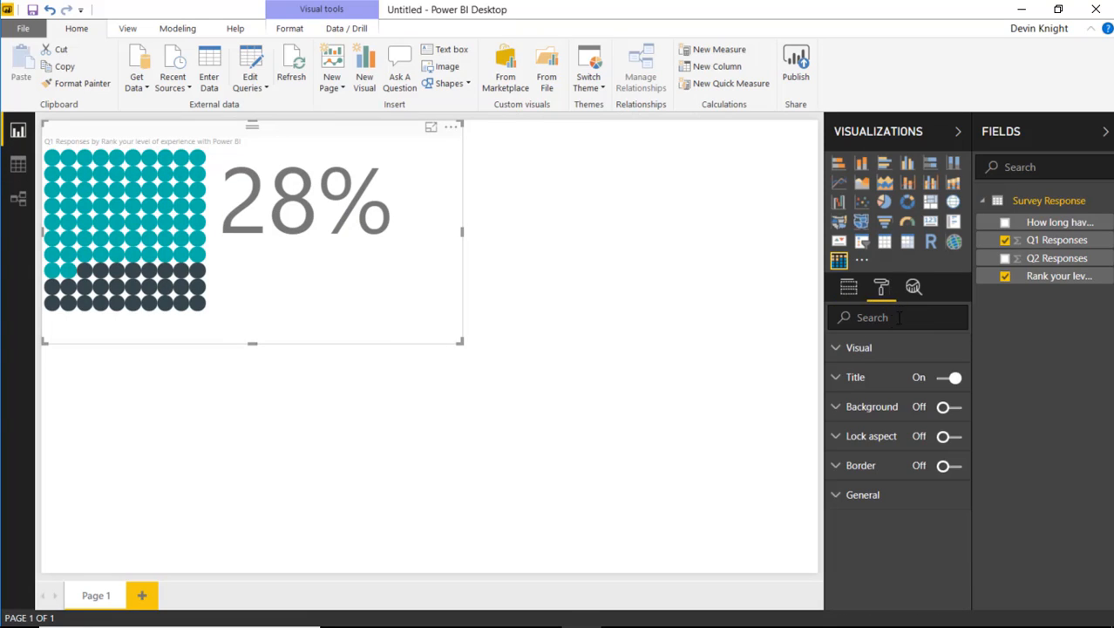
{"action": "left_click", "coordinate": [859, 347]}
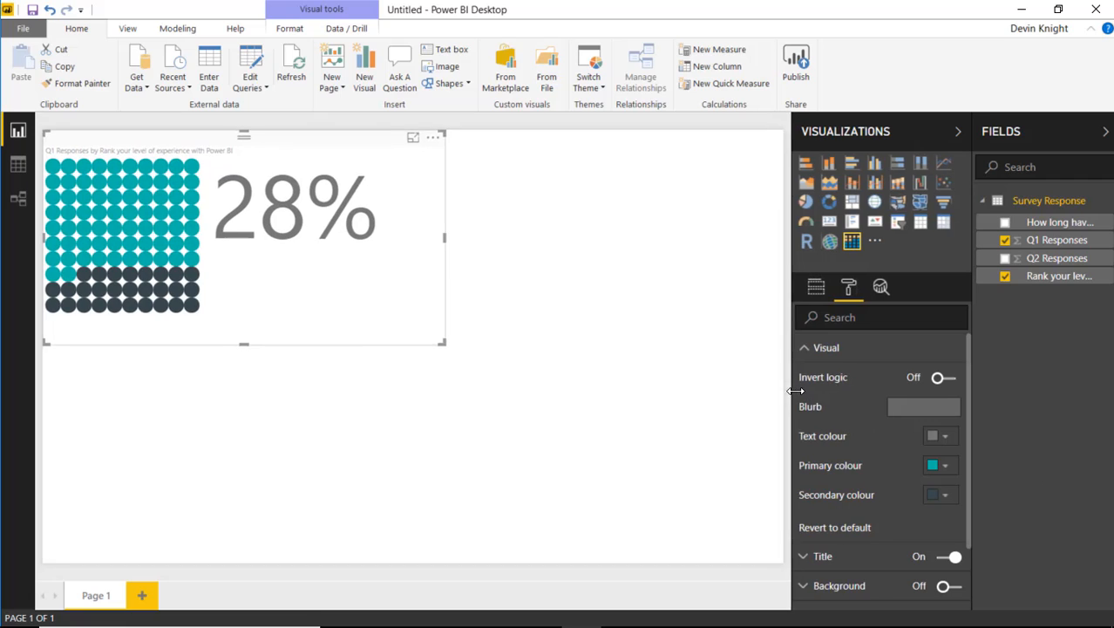
- Turn Invert logic on so the chart shows 72% rather than 28%
{"action": "left_click", "coordinate": [943, 377]}
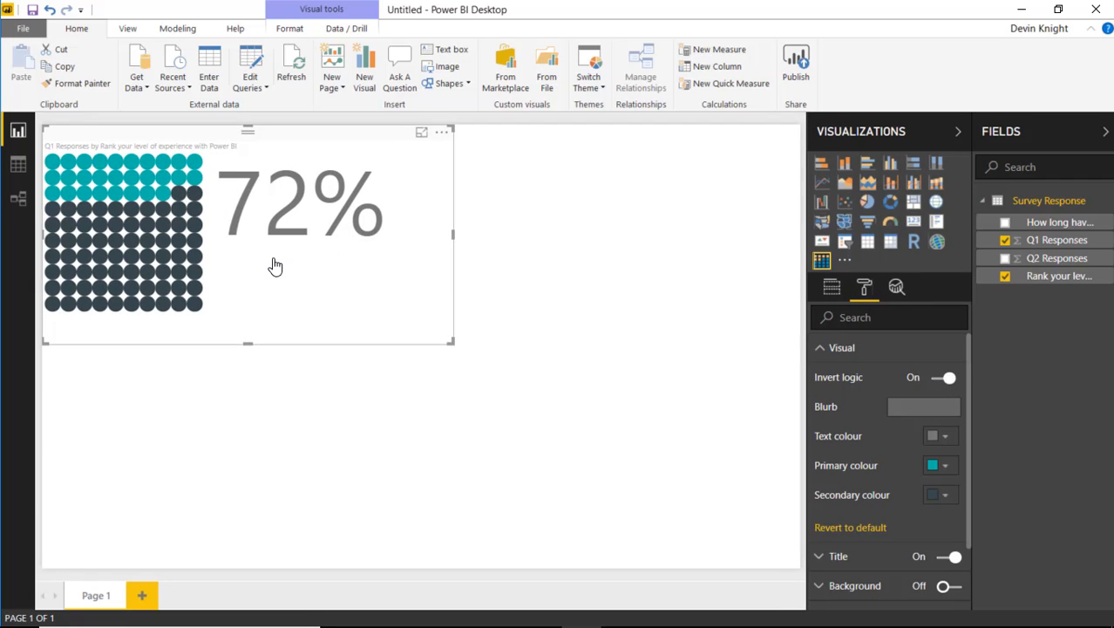
{"action": "mouse_move", "coordinate": [346, 341]}
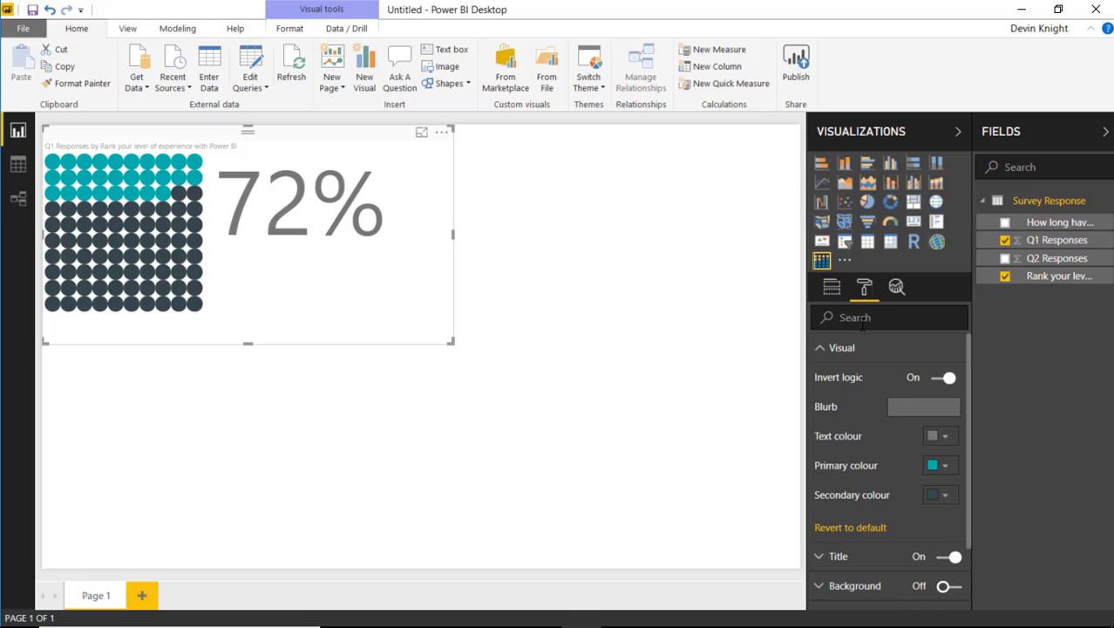
{"action": "mouse_move", "coordinate": [914, 369]}
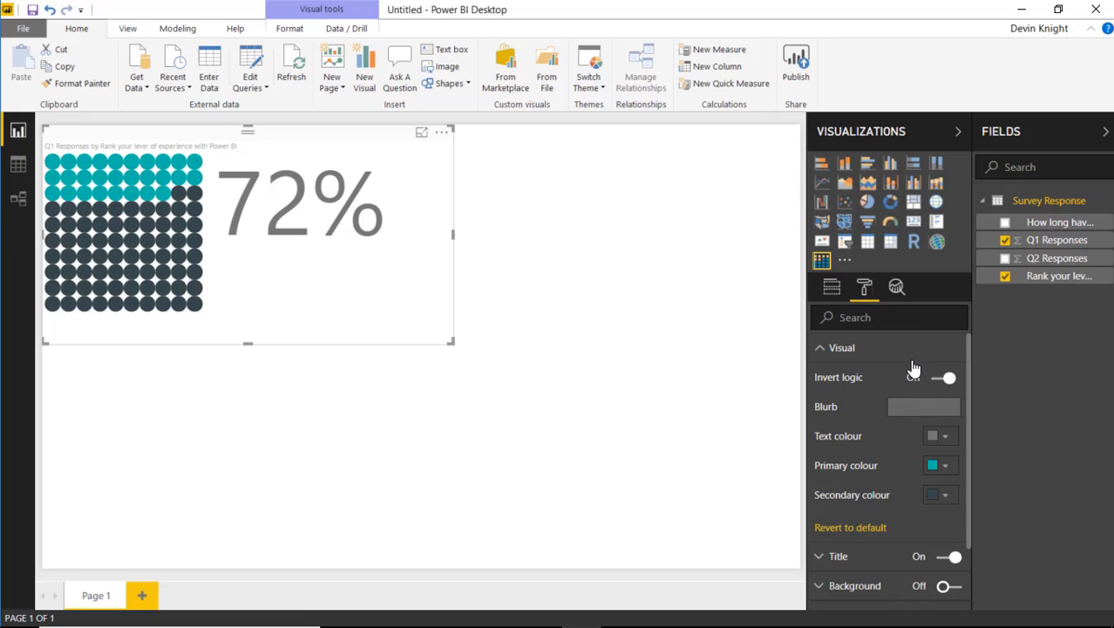
- Enter the blurb 'Consider themselves a Power BI Beginner' in the Visual settings
{"action": "left_click", "coordinate": [945, 377]}
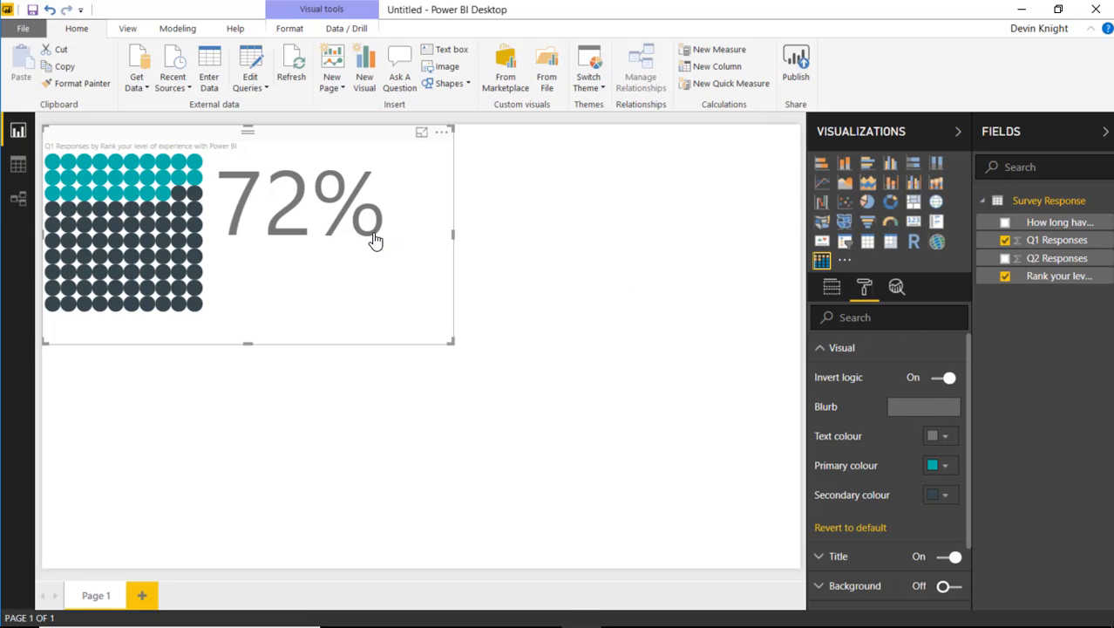
{"action": "left_click", "coordinate": [924, 407]}
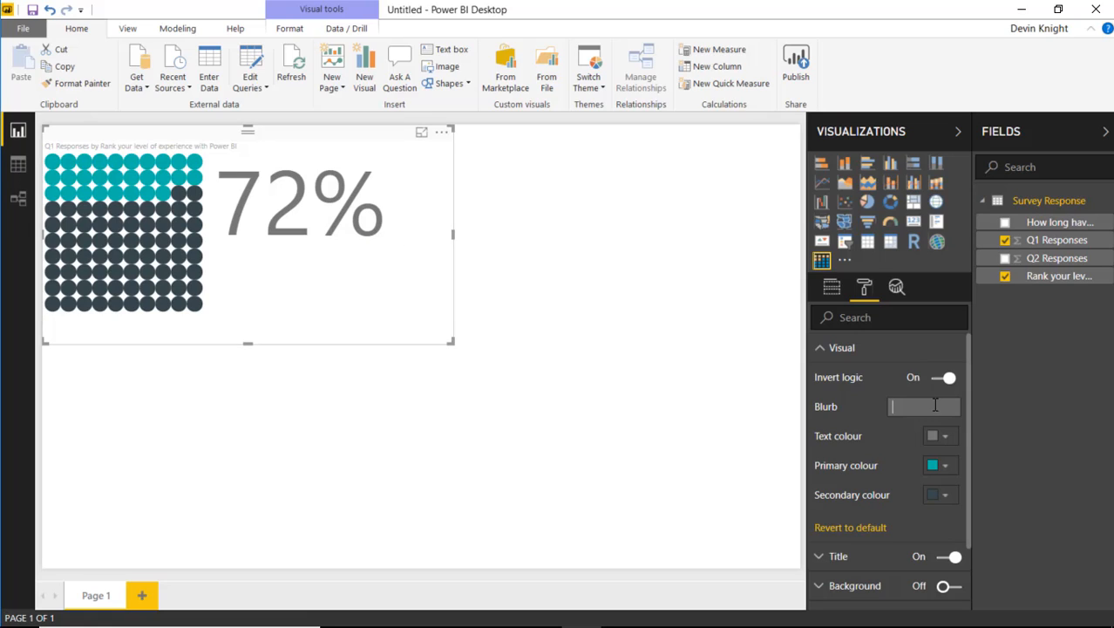
{"action": "mouse_move", "coordinate": [962, 425]}
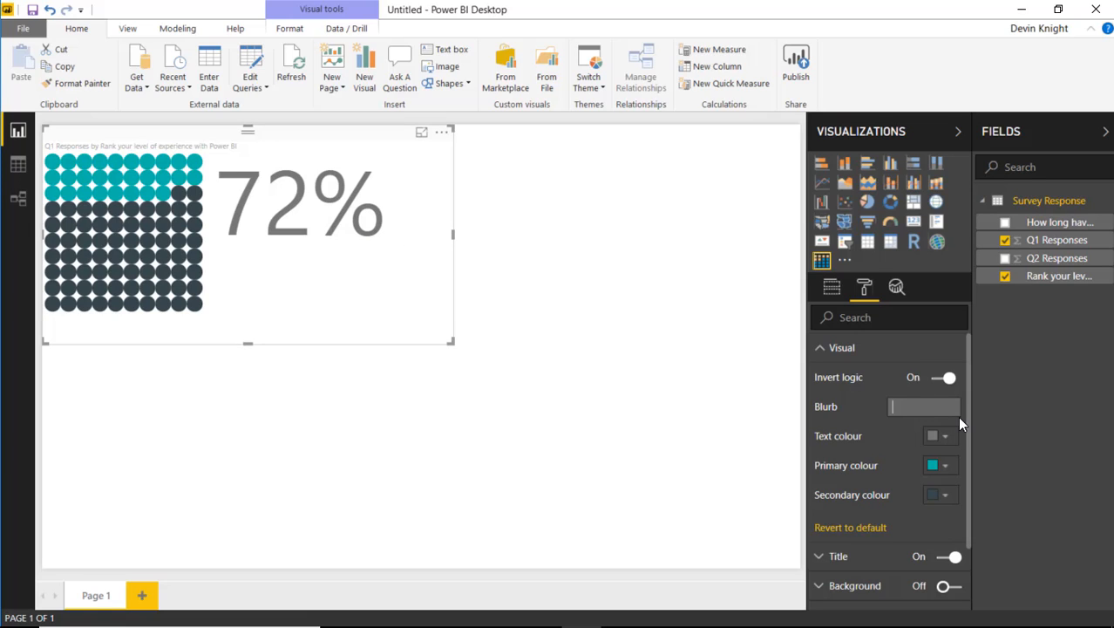
{"action": "type", "text": "Co"}
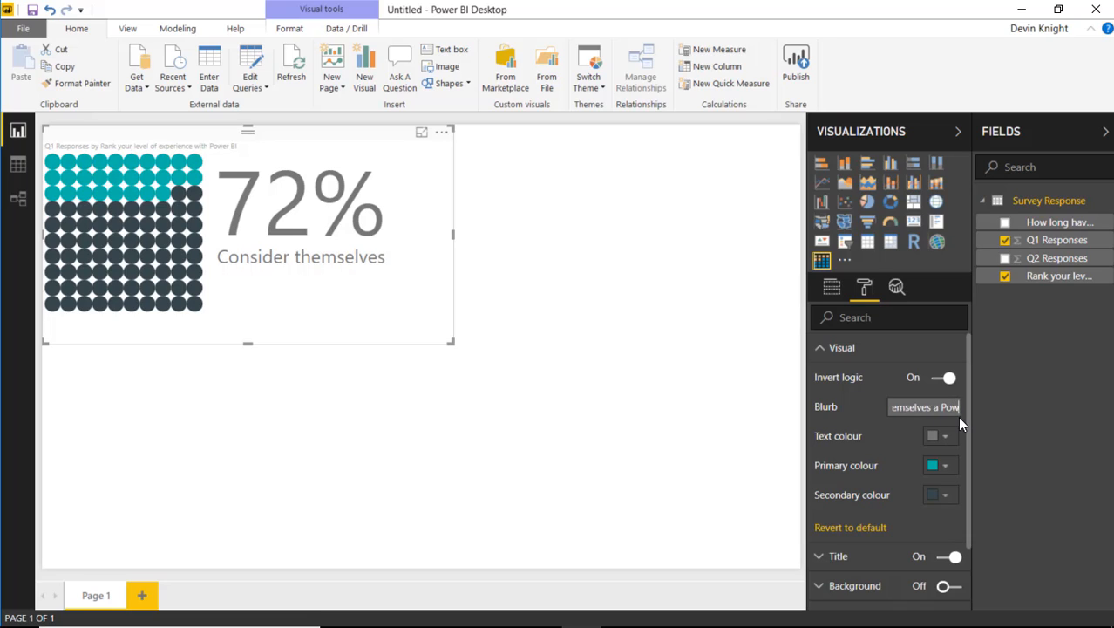
{"action": "type", "text": "Power BI Begin"}
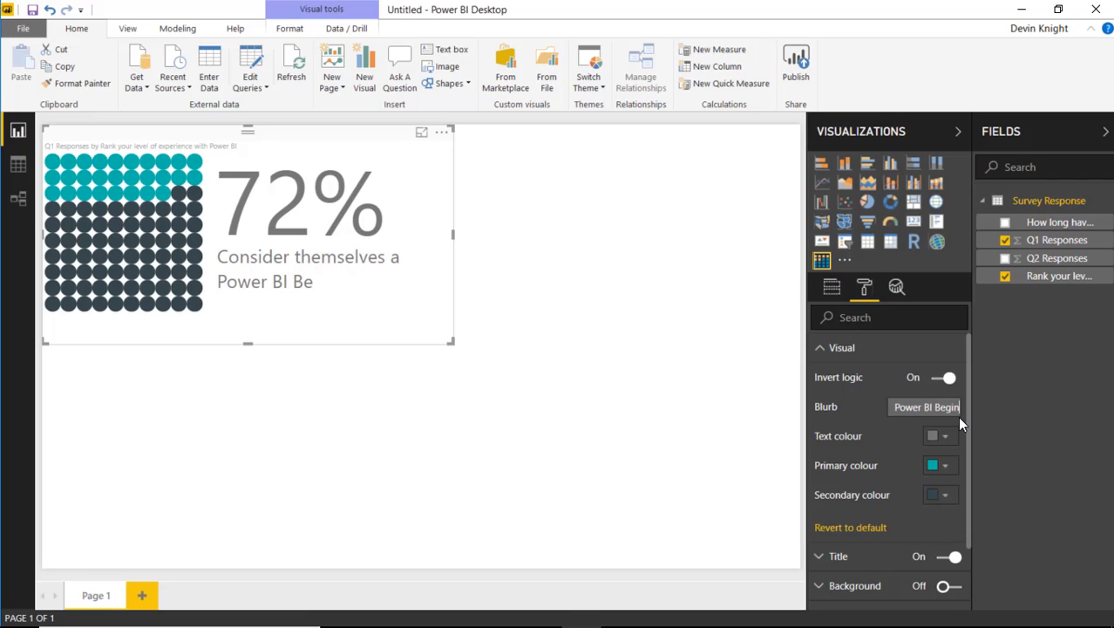
{"action": "type", "text": "ner"}
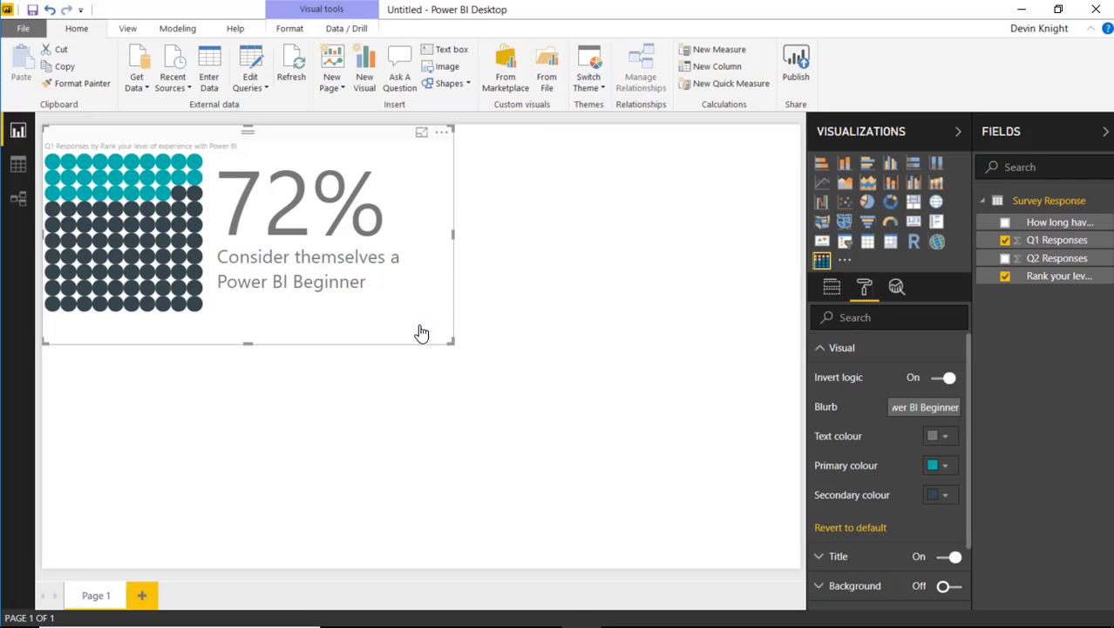
{"action": "mouse_move", "coordinate": [326, 340]}
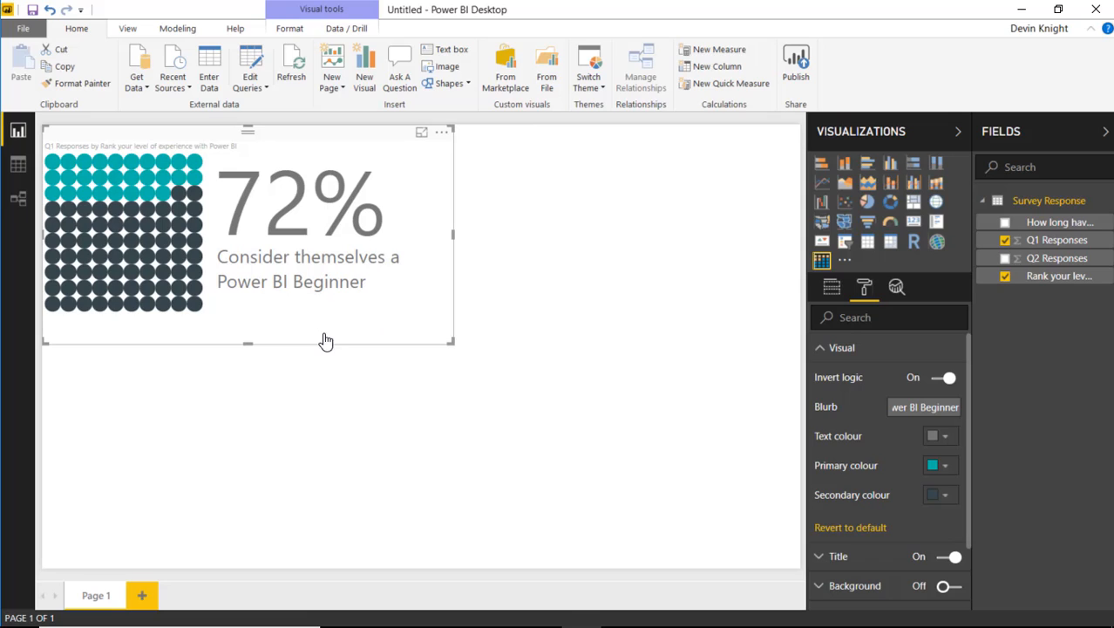
{"action": "mouse_move", "coordinate": [378, 363]}
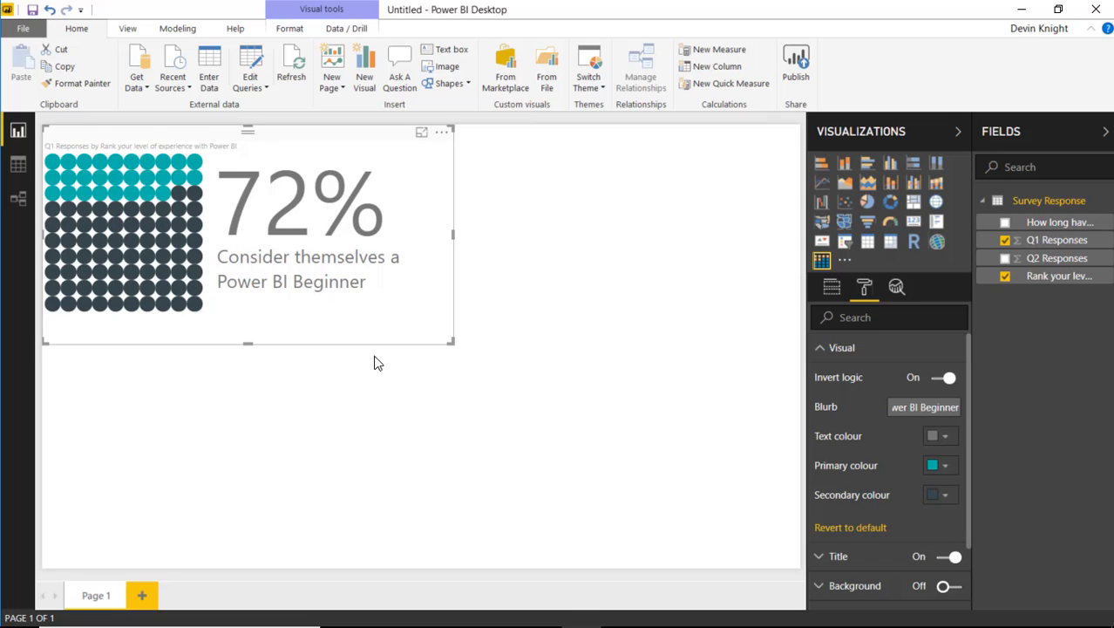
{"action": "mouse_move", "coordinate": [658, 428]}
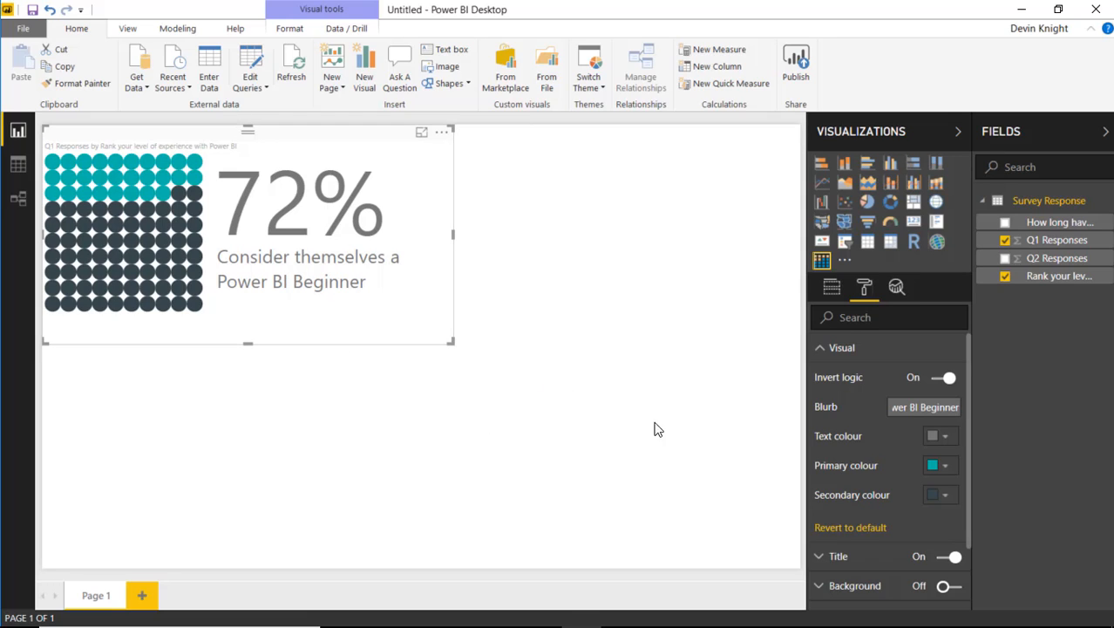
{"action": "mouse_move", "coordinate": [388, 268]}
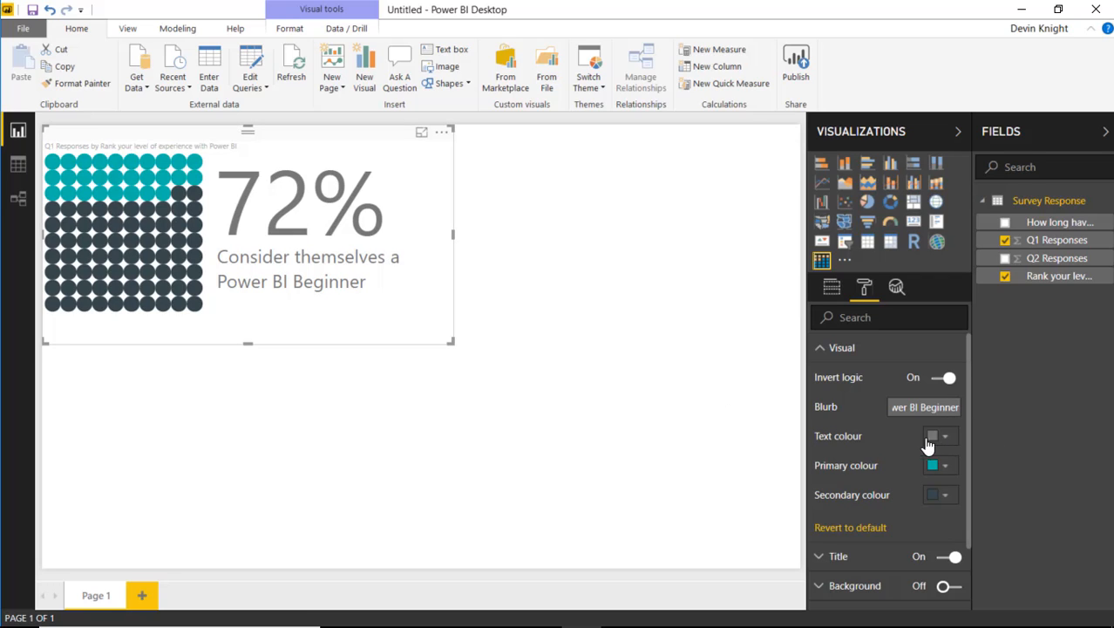
{"action": "mouse_move", "coordinate": [416, 312]}
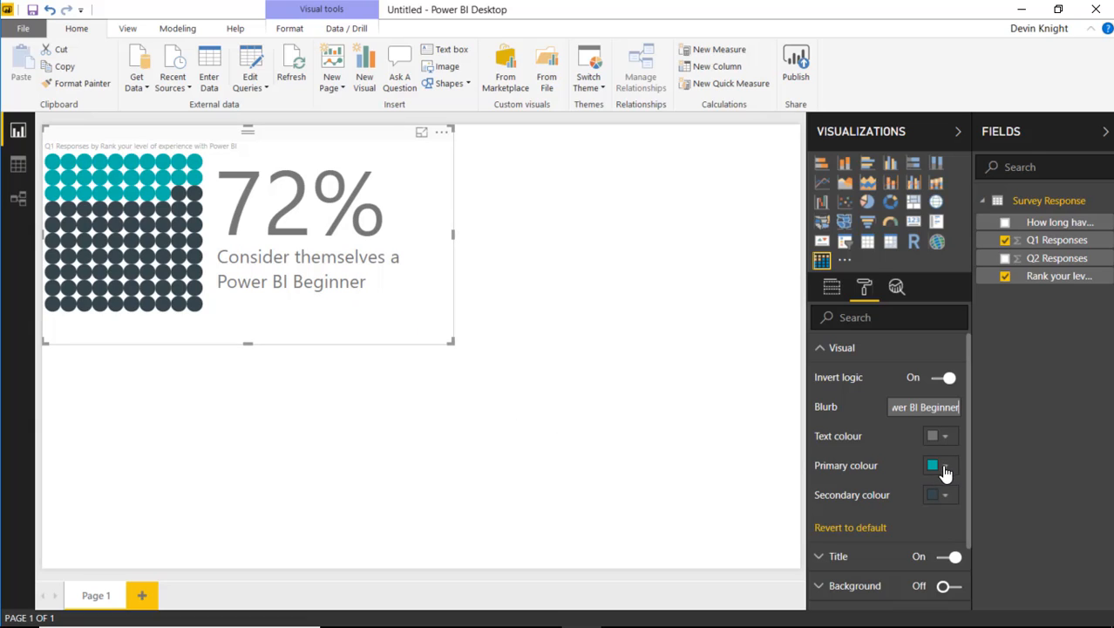
{"action": "mouse_move", "coordinate": [947, 503]}
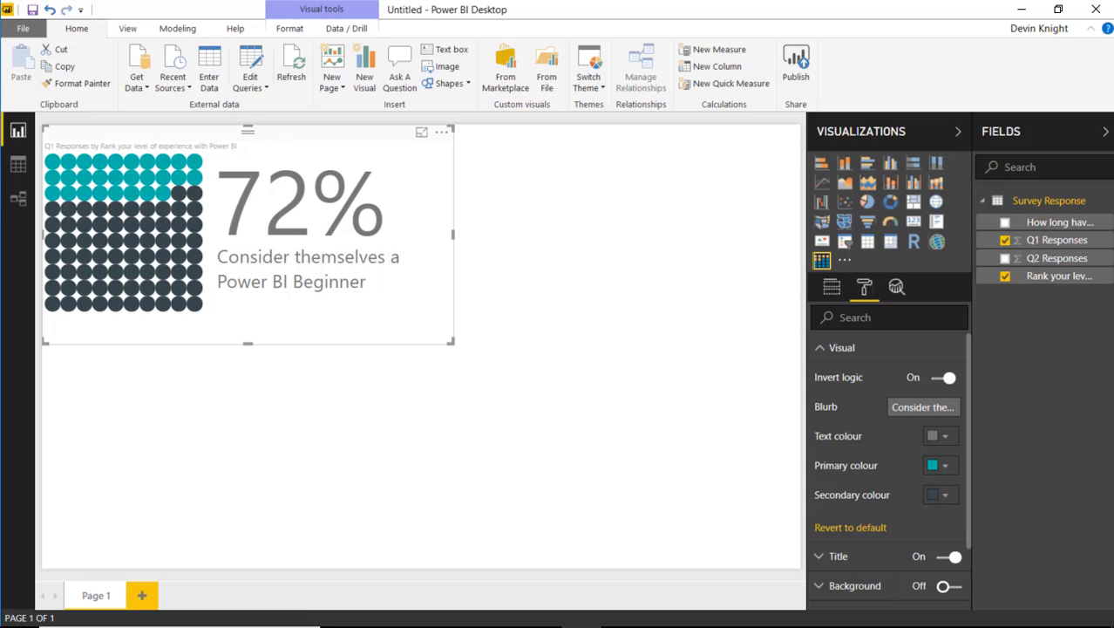
- Make the highlighted dots gray and start choosing the remaining dots' colour
{"action": "left_click", "coordinate": [932, 465]}
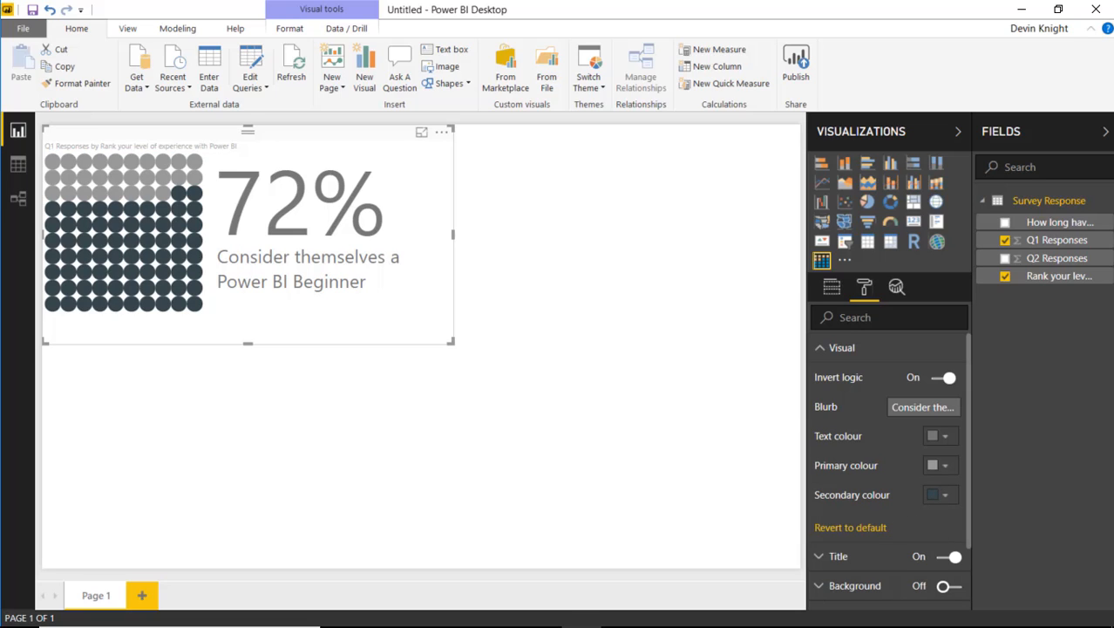
{"action": "left_click", "coordinate": [944, 465]}
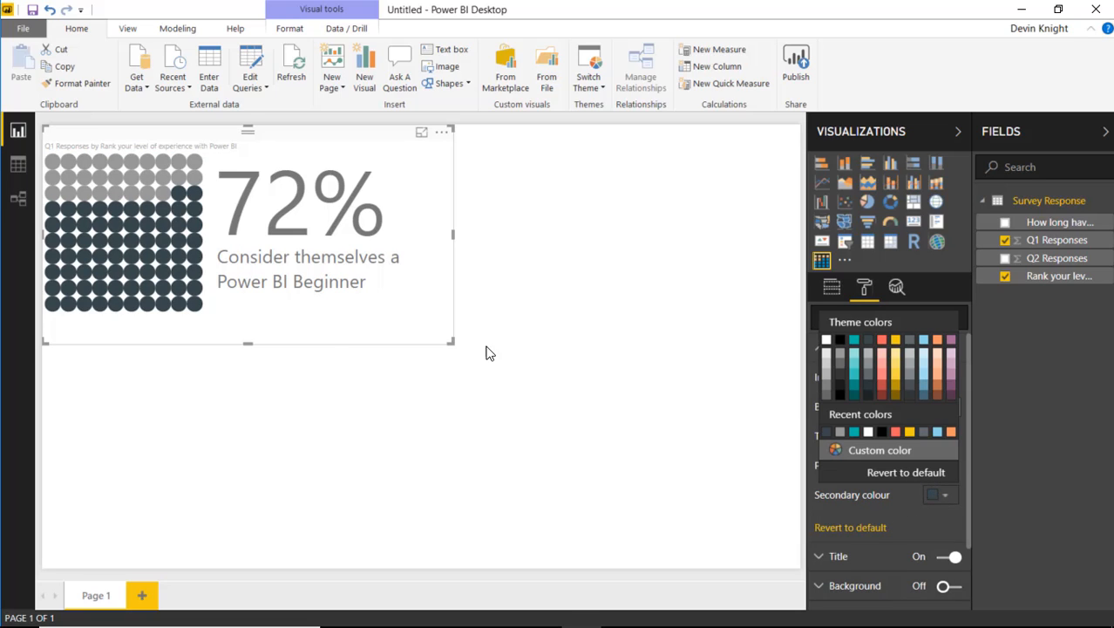
{"action": "mouse_move", "coordinate": [864, 478]}
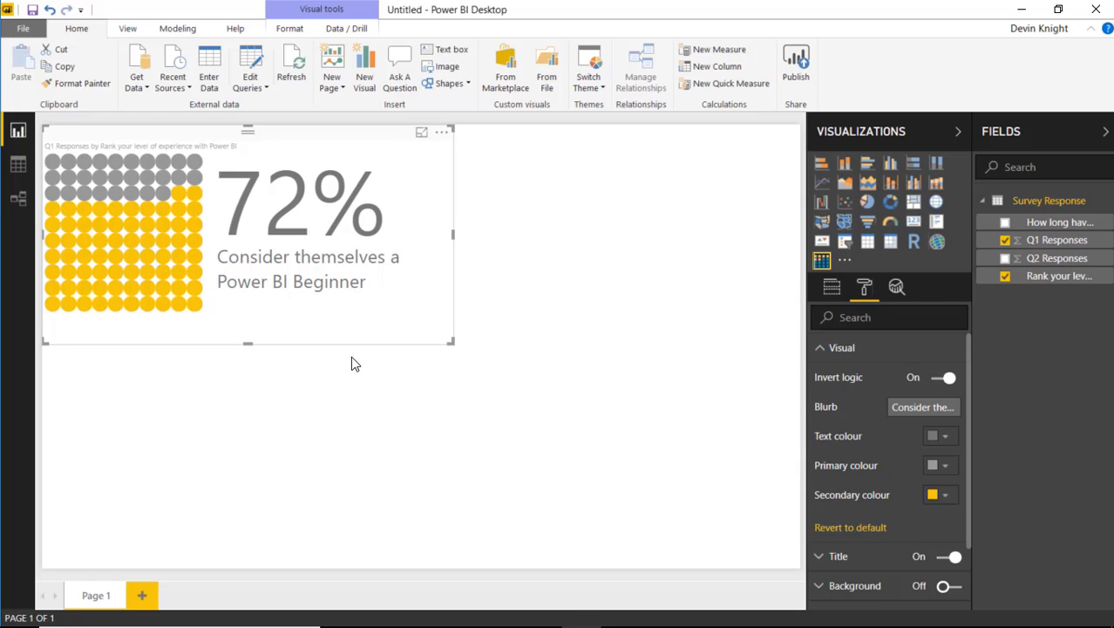
{"action": "mouse_move", "coordinate": [320, 240]}
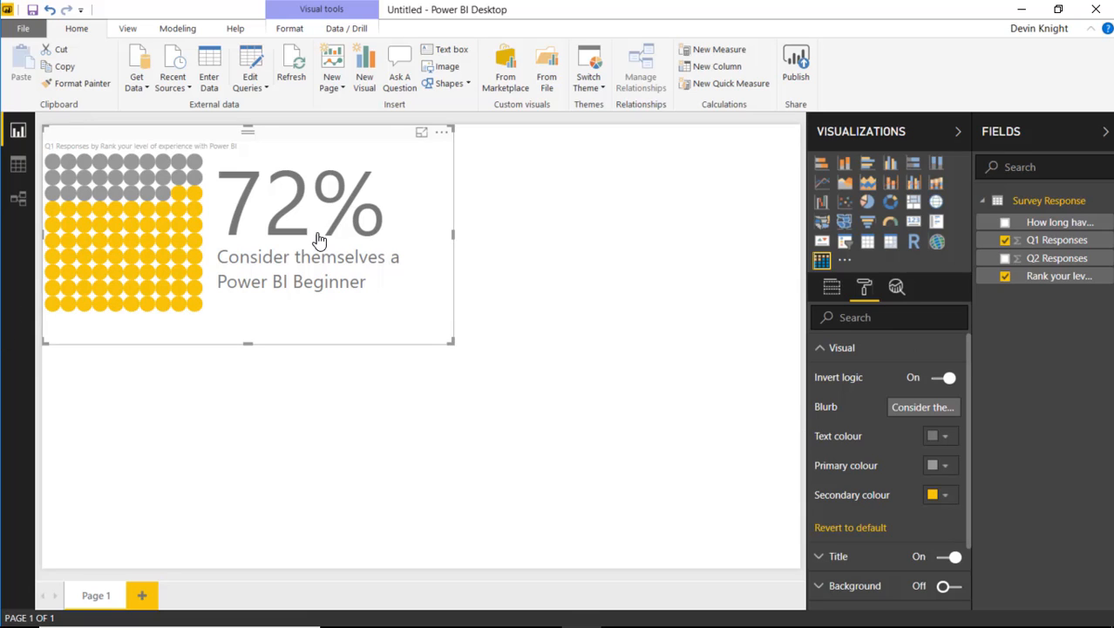
{"action": "mouse_move", "coordinate": [397, 302]}
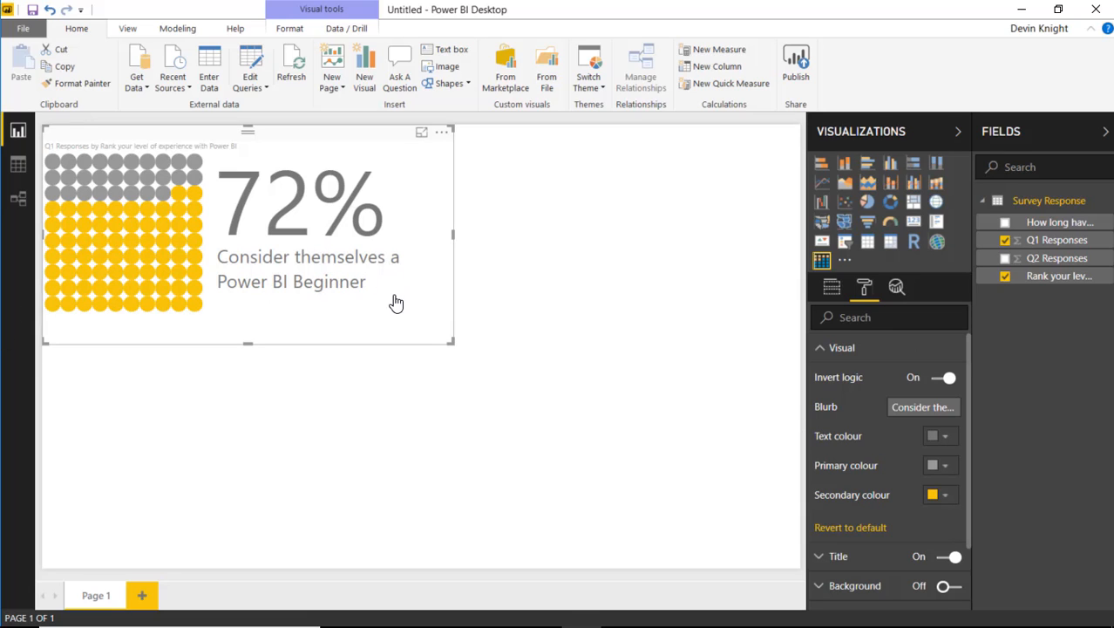
{"action": "mouse_move", "coordinate": [689, 399]}
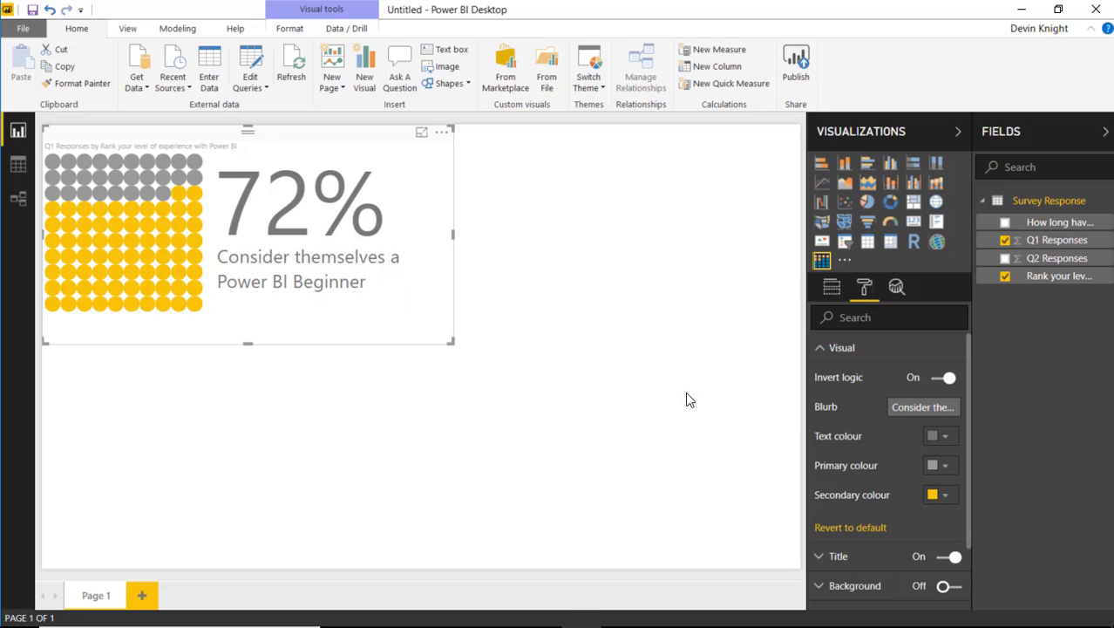
{"action": "mouse_move", "coordinate": [813, 351]}
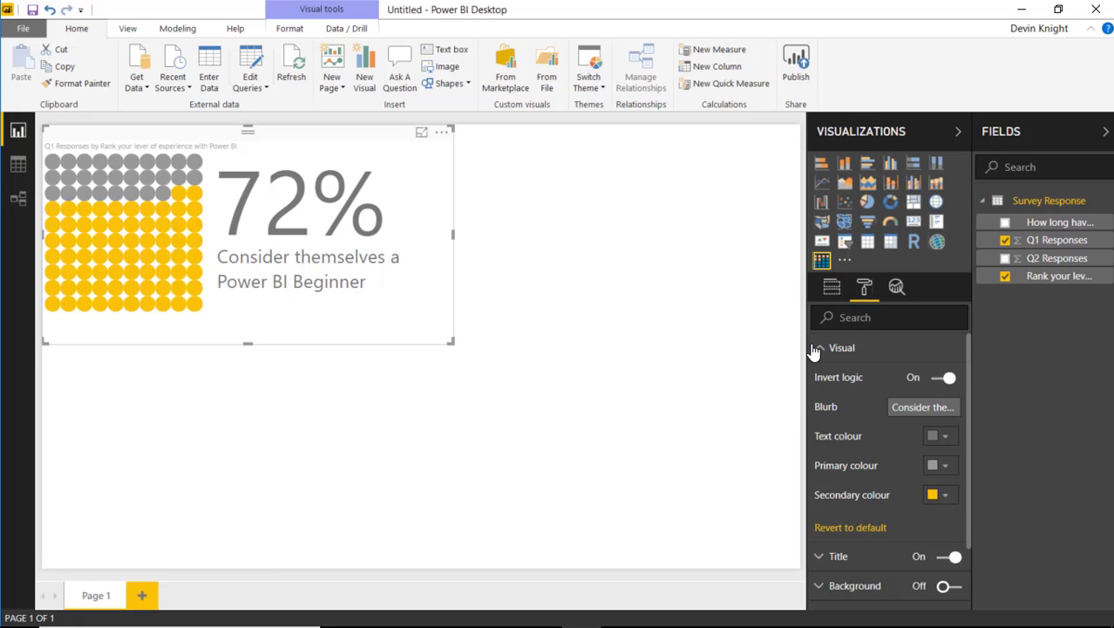
- Deselect the first chart, add a new waffle chart, and set Q2 Responses as its value
{"action": "left_click", "coordinate": [831, 287]}
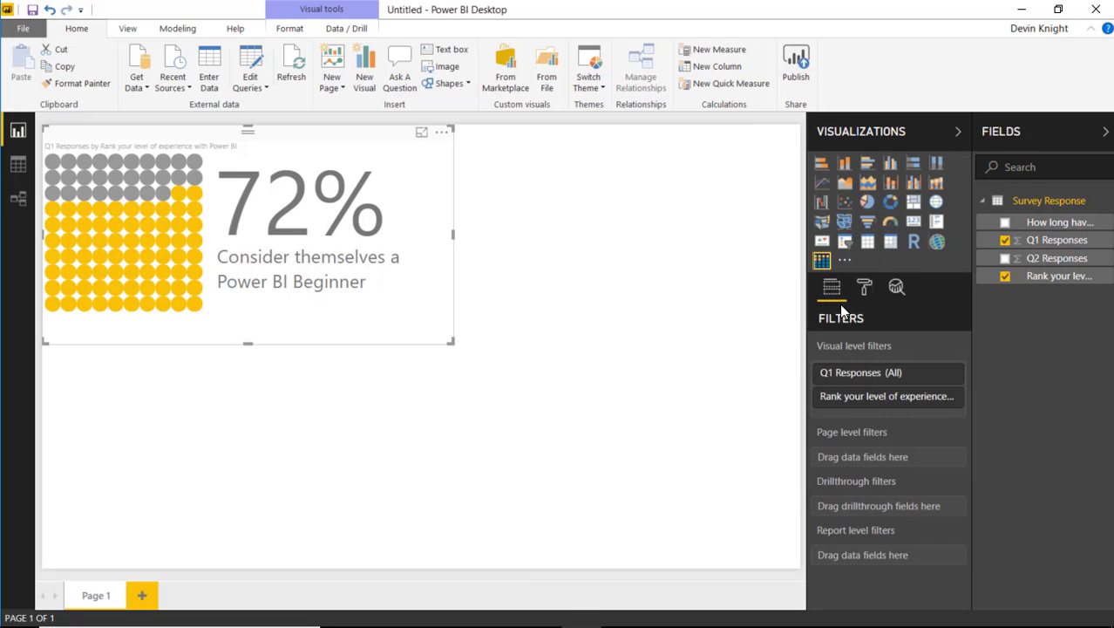
{"action": "left_click", "coordinate": [831, 287]}
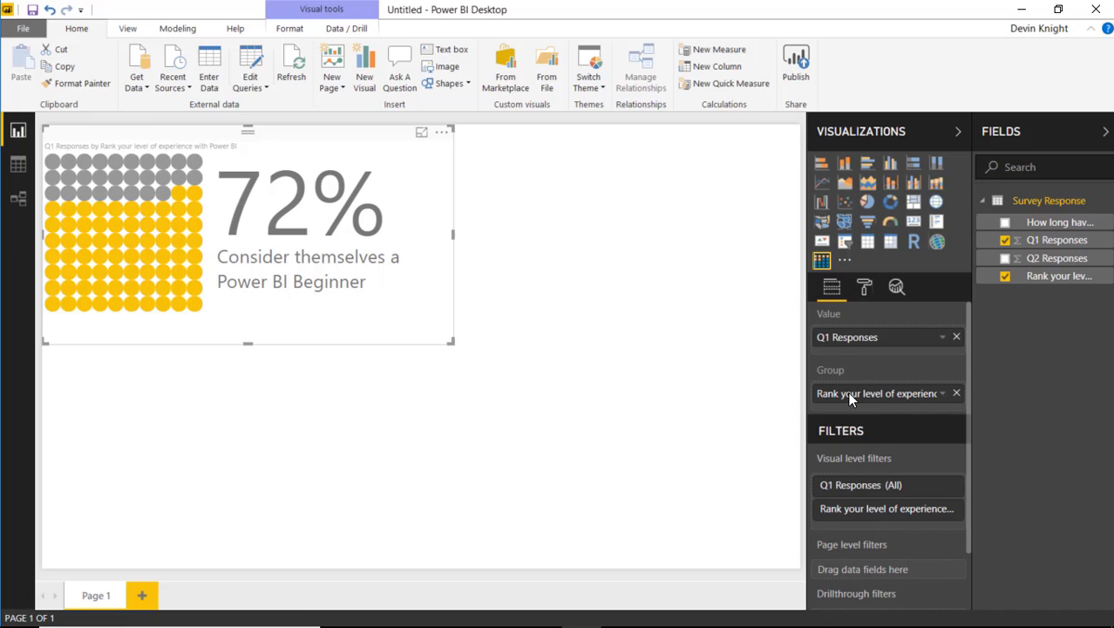
{"action": "mouse_move", "coordinate": [660, 394]}
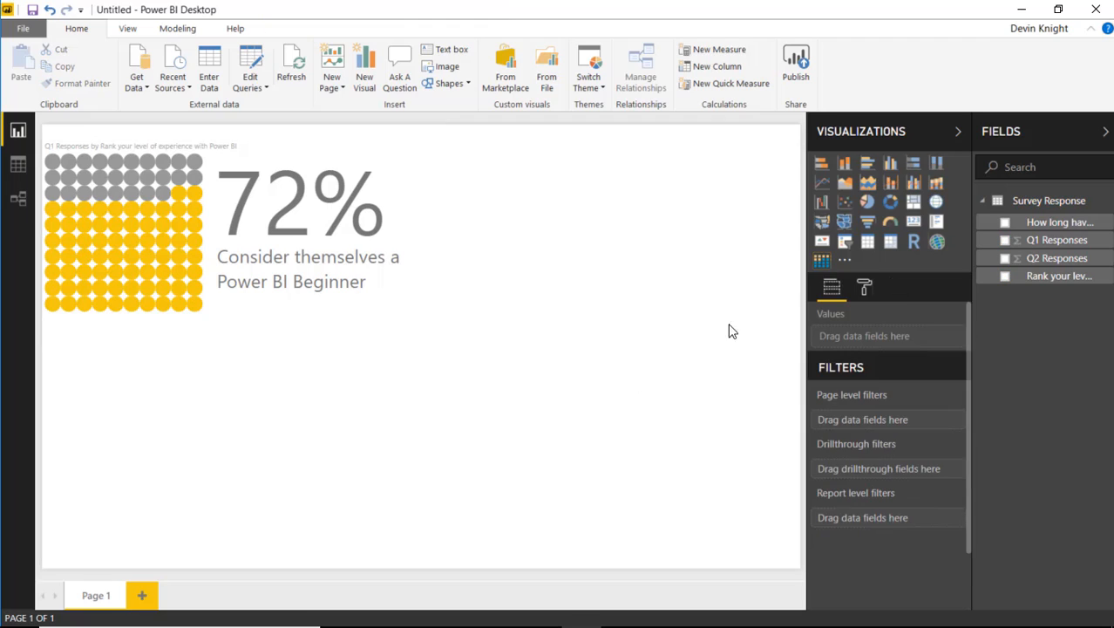
{"action": "left_click", "coordinate": [363, 66]}
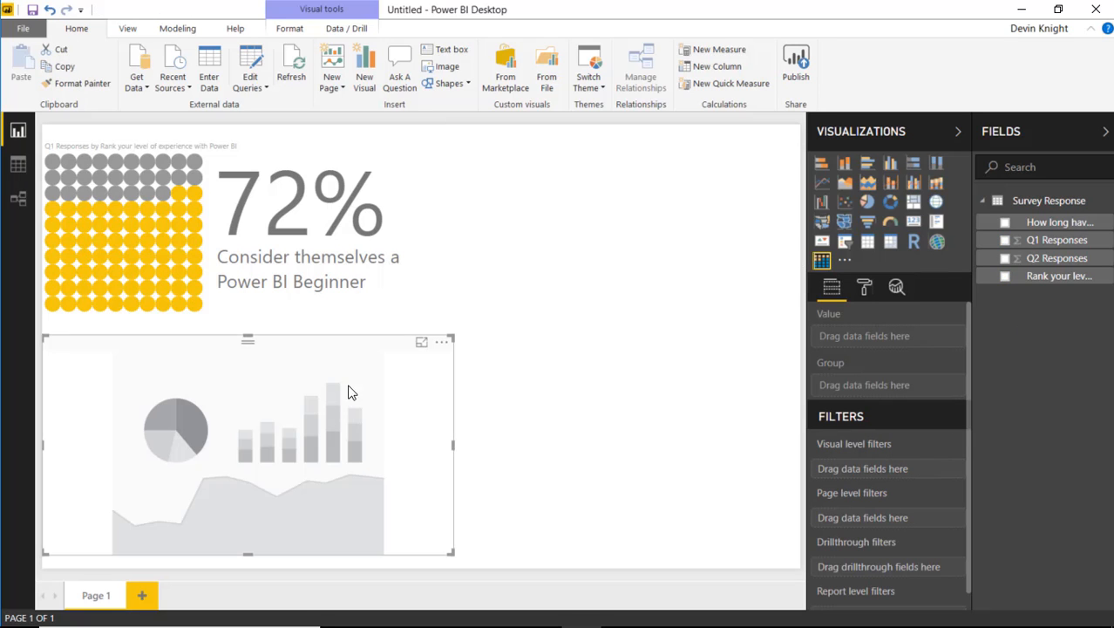
{"action": "mouse_move", "coordinate": [514, 404]}
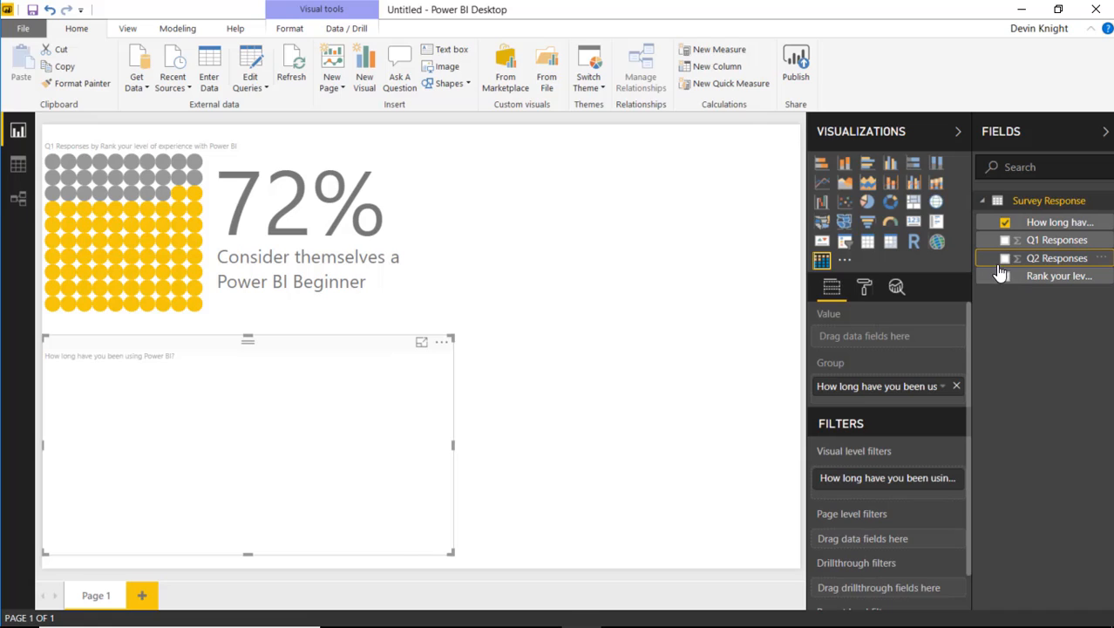
{"action": "left_click", "coordinate": [1004, 257]}
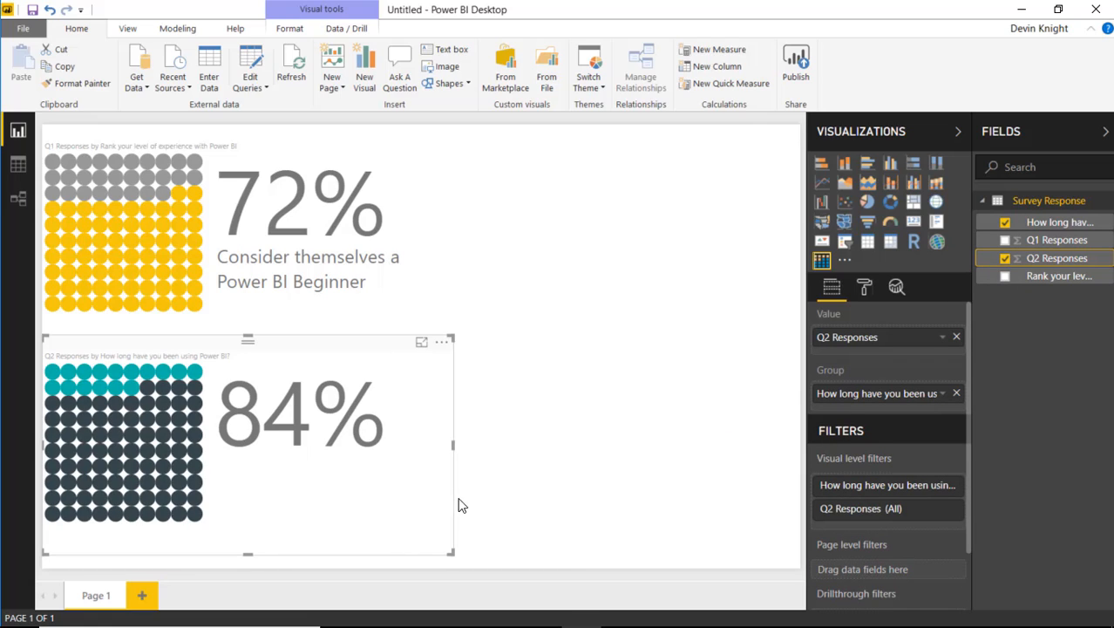
{"action": "mouse_move", "coordinate": [374, 455]}
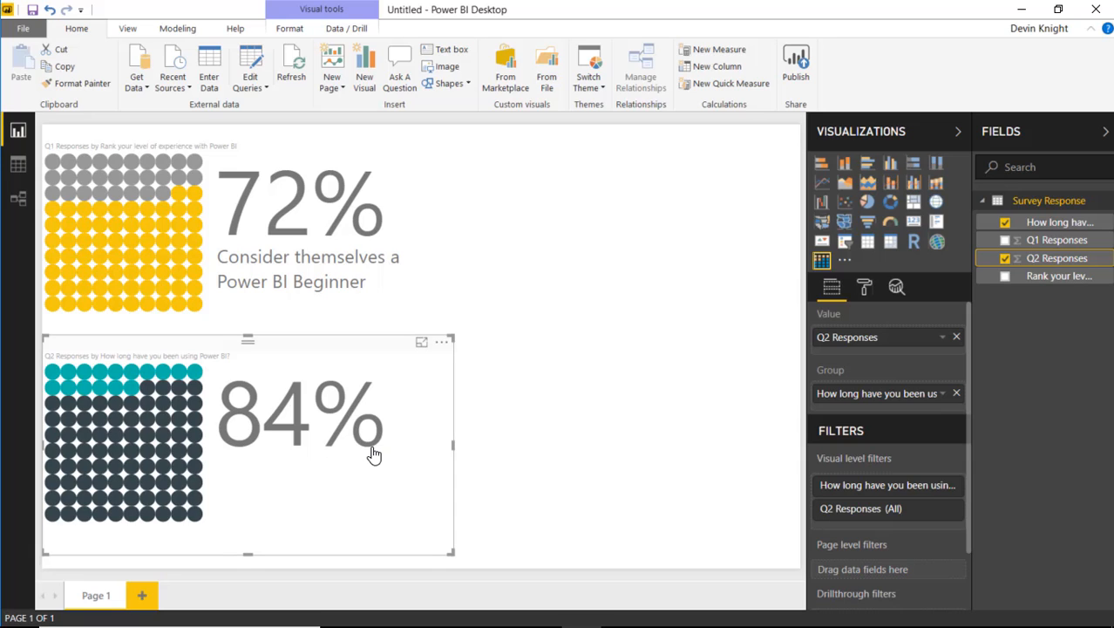
{"action": "mouse_move", "coordinate": [883, 289]}
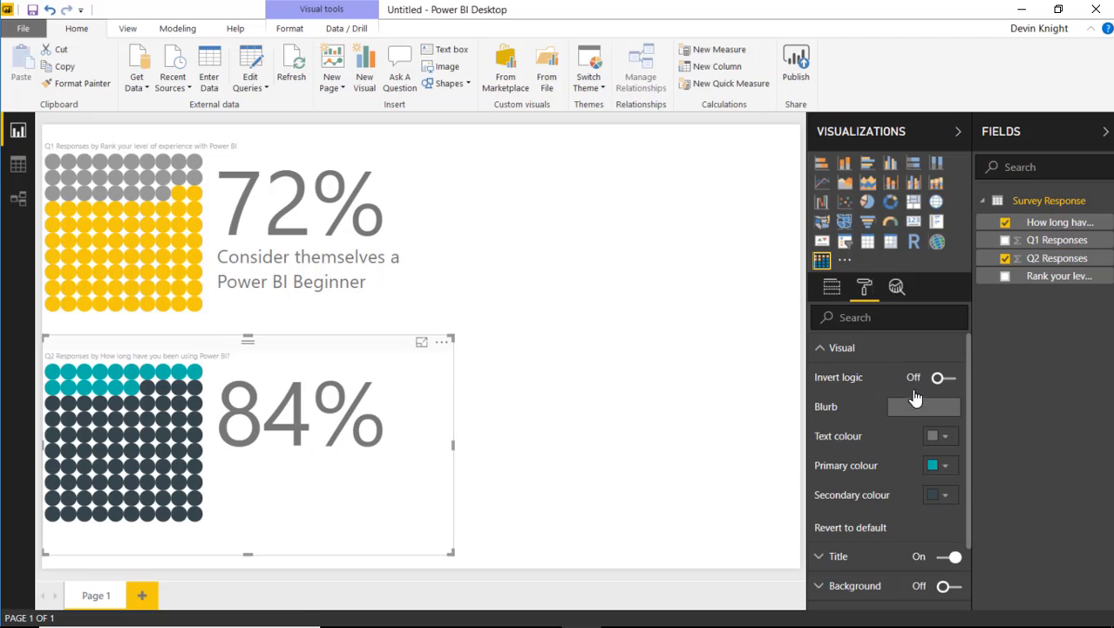
- Type the blurb 'Have been using Power BI for less than 6 months', then deselect the chart
{"action": "left_click", "coordinate": [924, 407]}
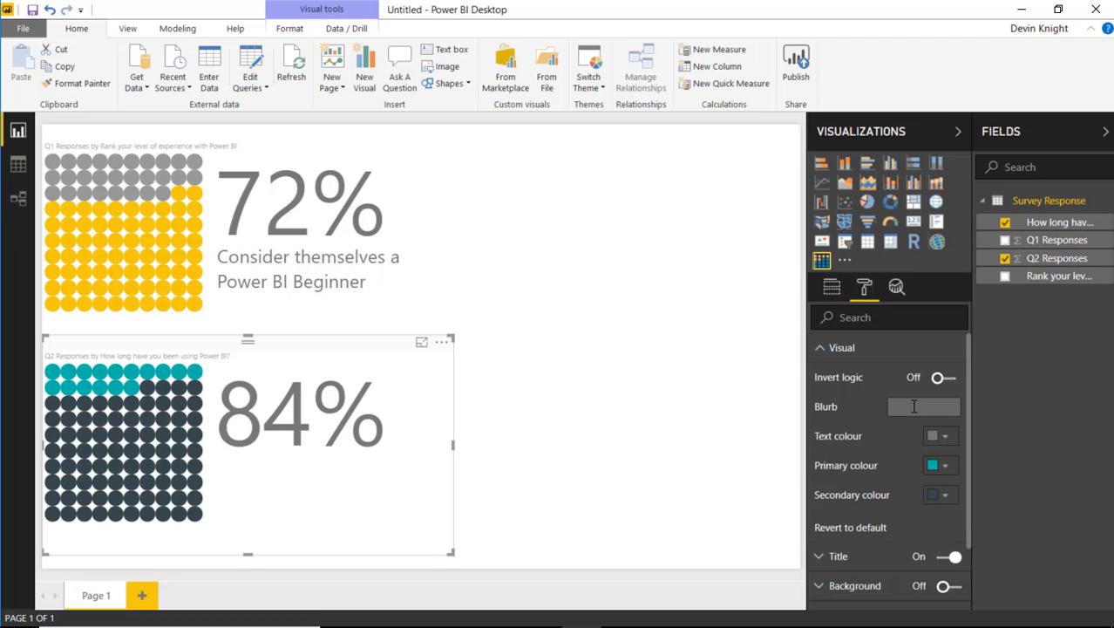
{"action": "type", "text": "Have been u"}
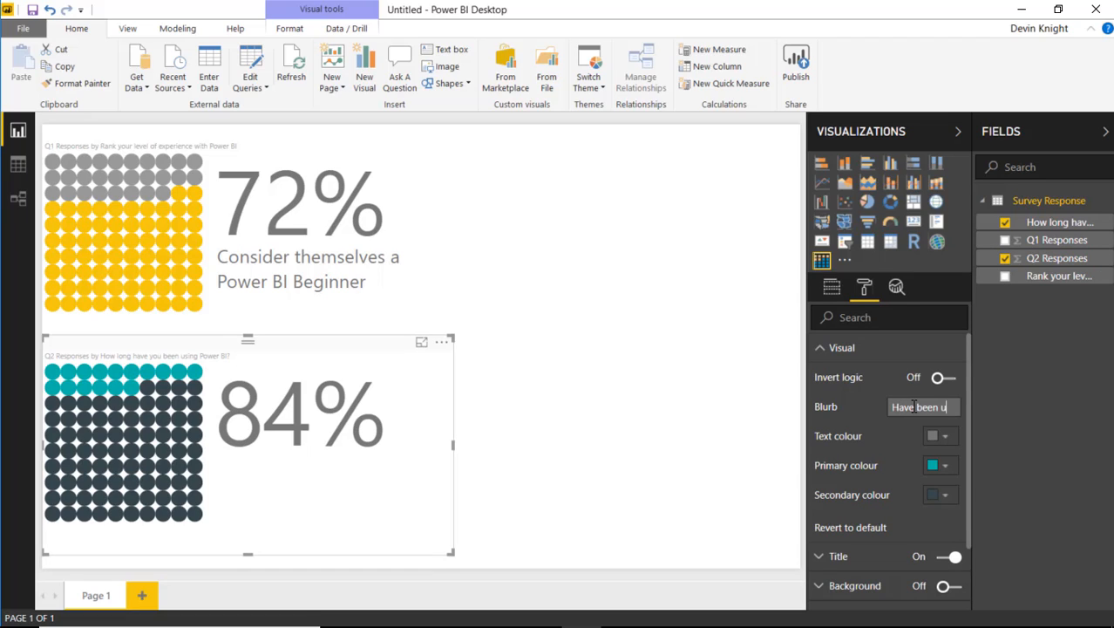
{"action": "type", "text": "ing Power BI fo"}
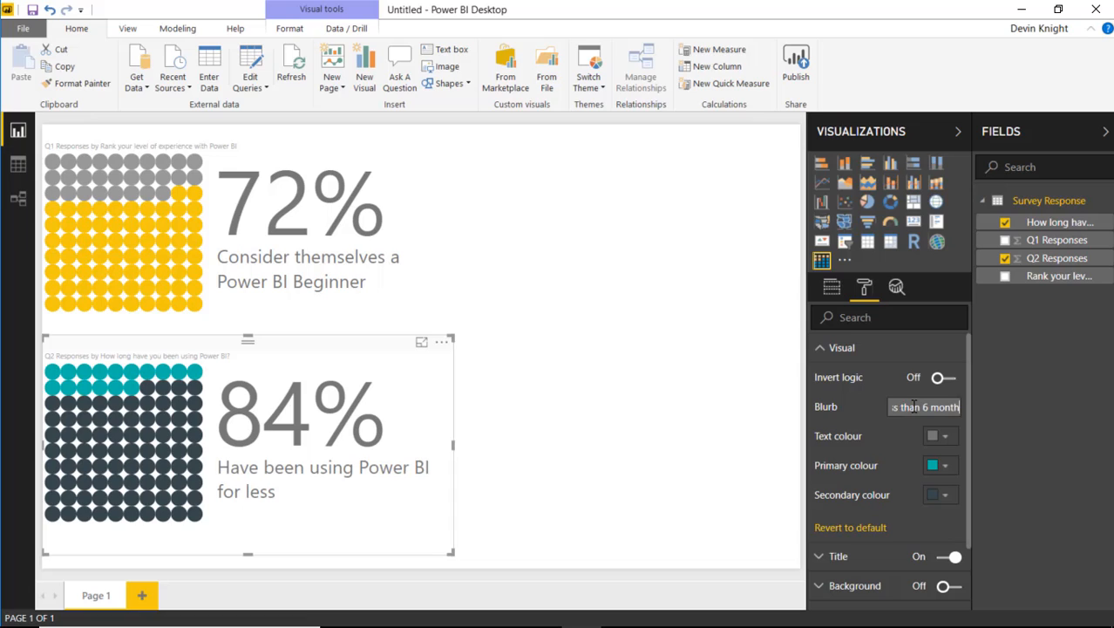
{"action": "left_click", "coordinate": [497, 338]}
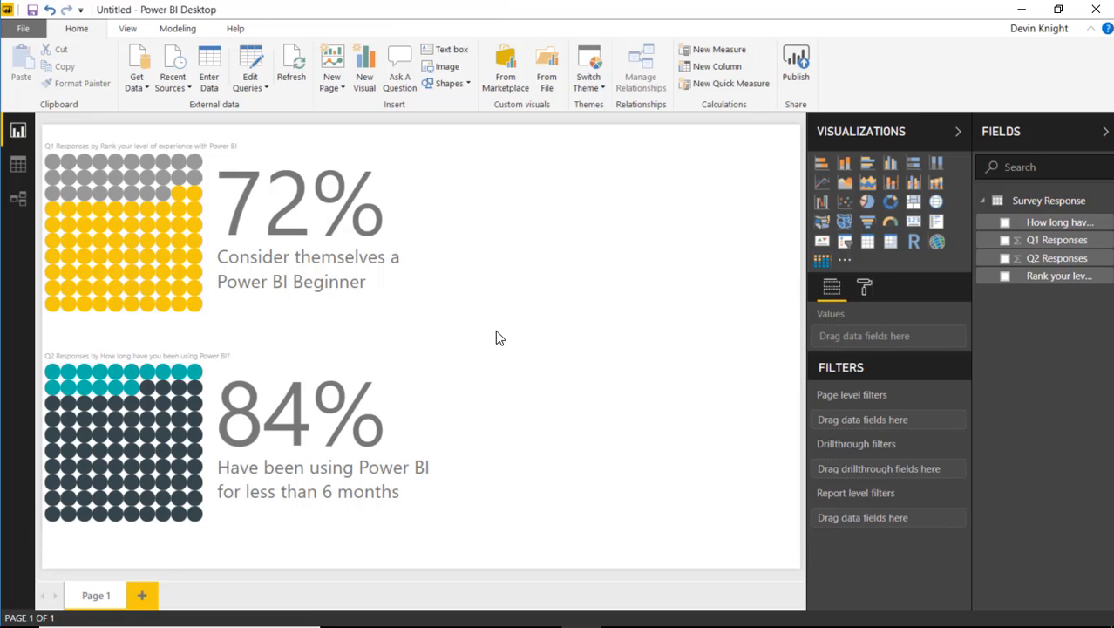
{"action": "mouse_move", "coordinate": [547, 386]}
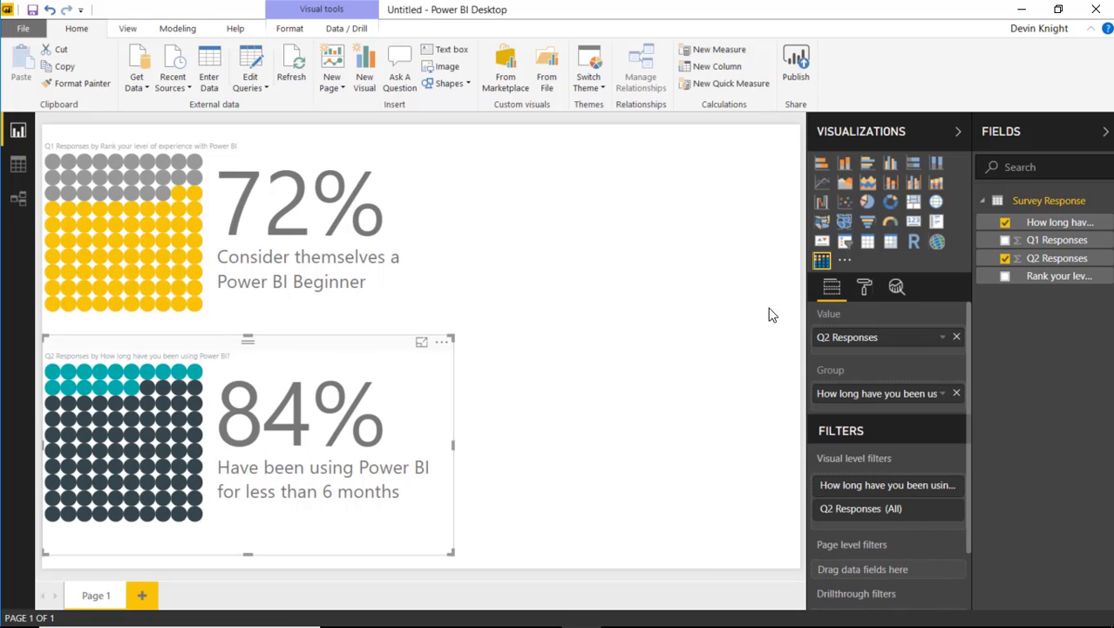
- In the second chart's Visual format settings, set the primary dot colour to red
{"action": "left_click", "coordinate": [864, 287]}
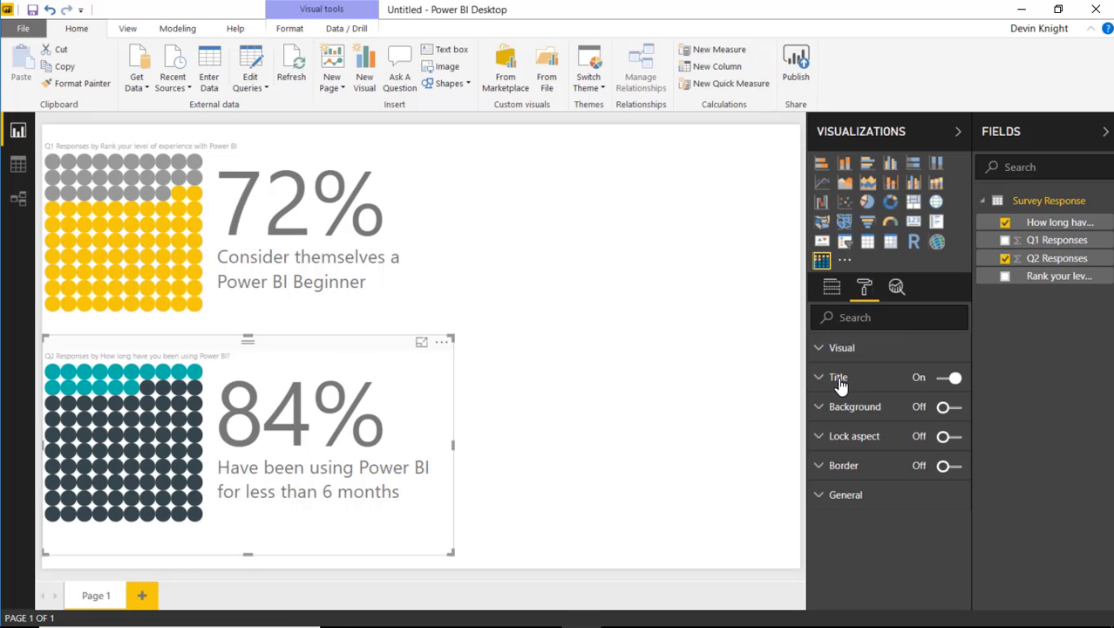
{"action": "left_click", "coordinate": [840, 347]}
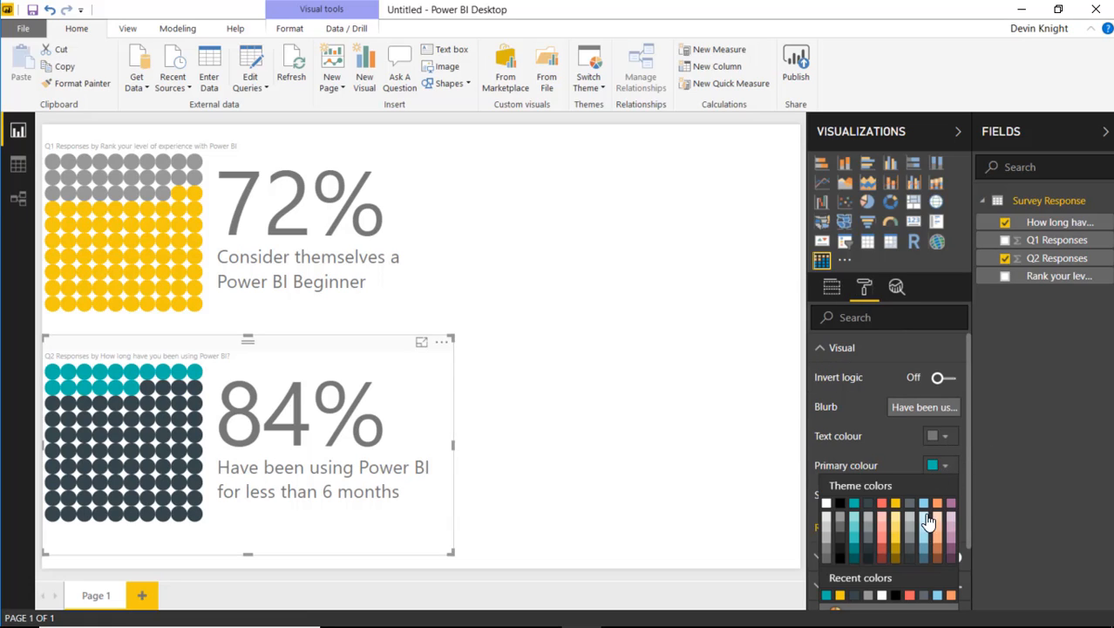
{"action": "left_click", "coordinate": [882, 504]}
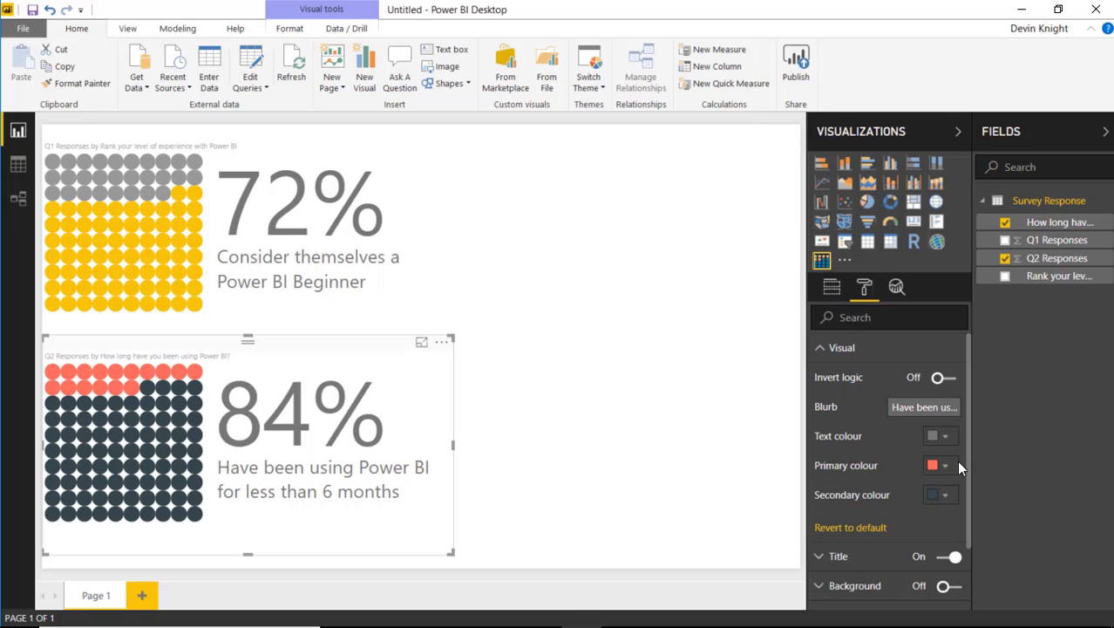
{"action": "left_click", "coordinate": [932, 465]}
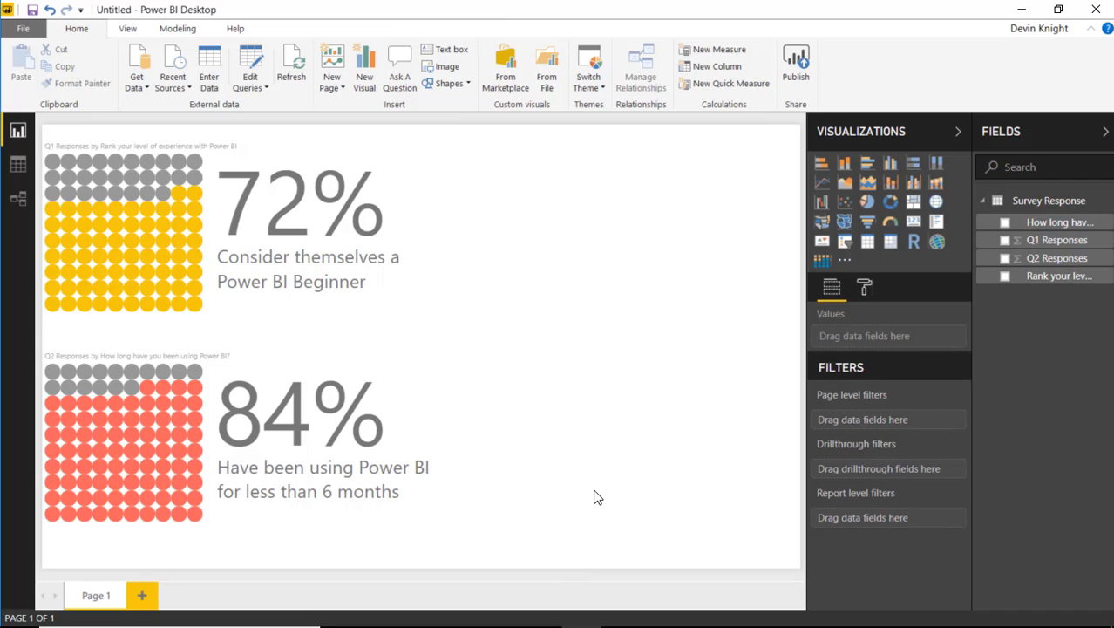
{"action": "mouse_move", "coordinate": [780, 580]}
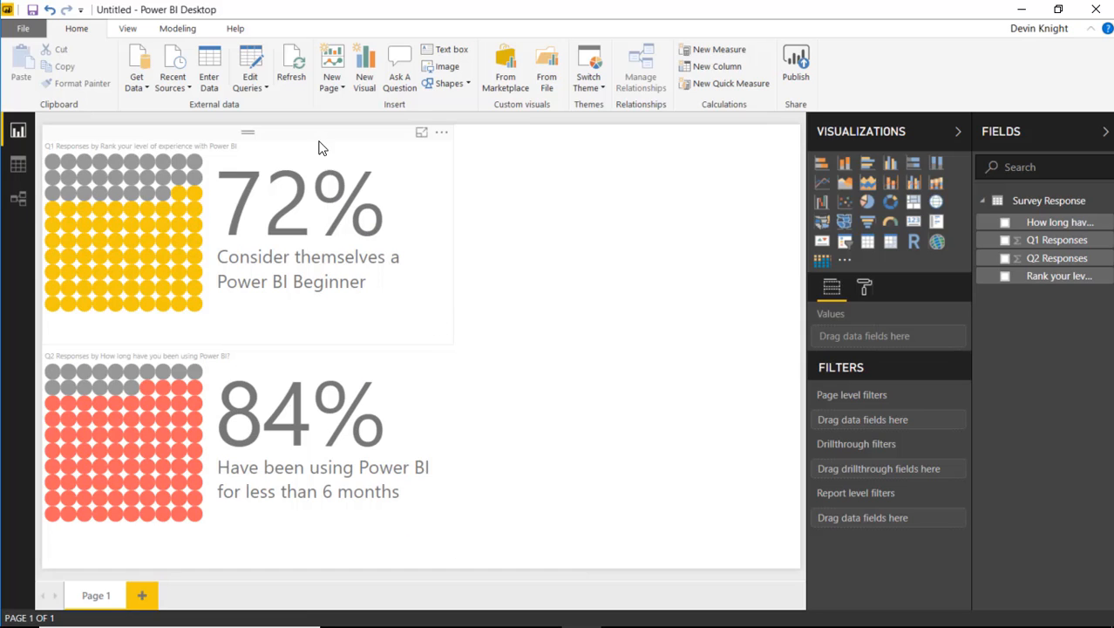
{"action": "mouse_move", "coordinate": [214, 152]}
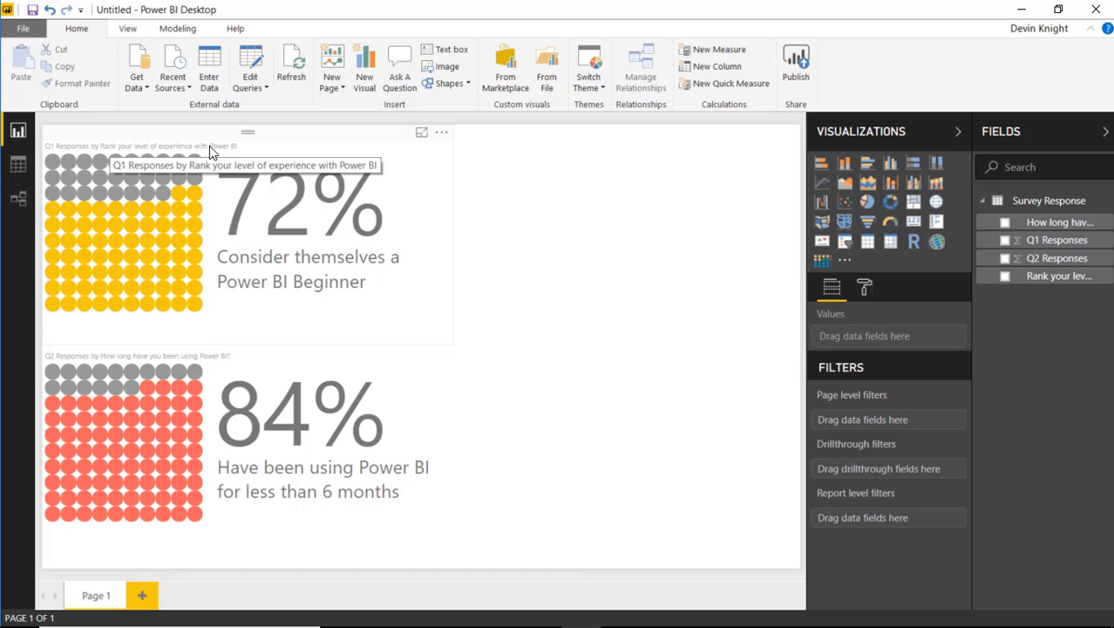
{"action": "mouse_move", "coordinate": [320, 149]}
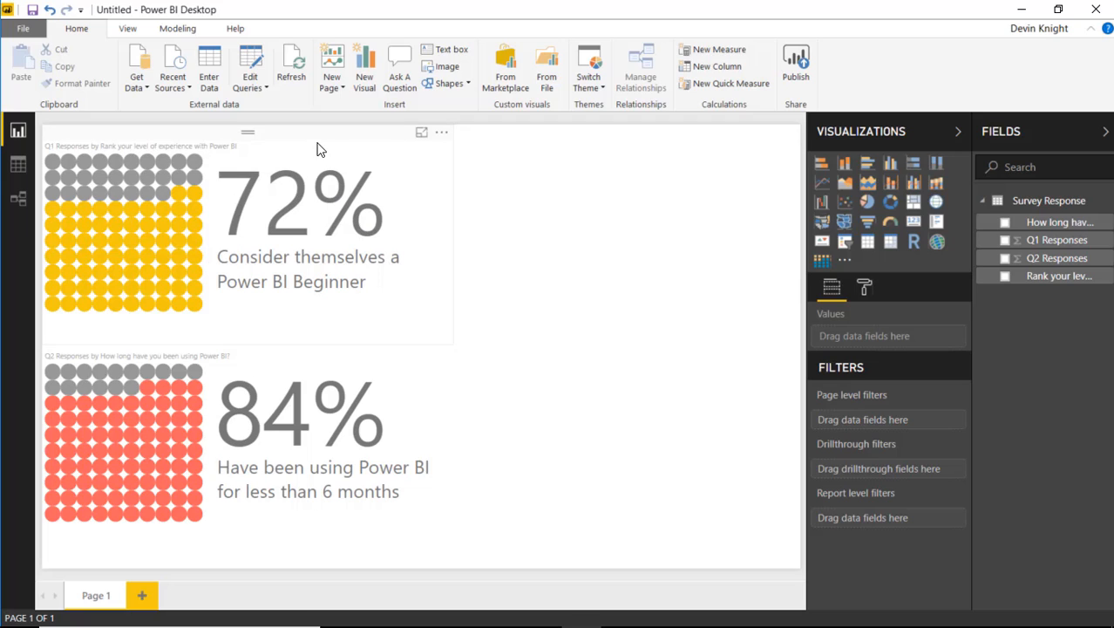
{"action": "mouse_move", "coordinate": [276, 167]}
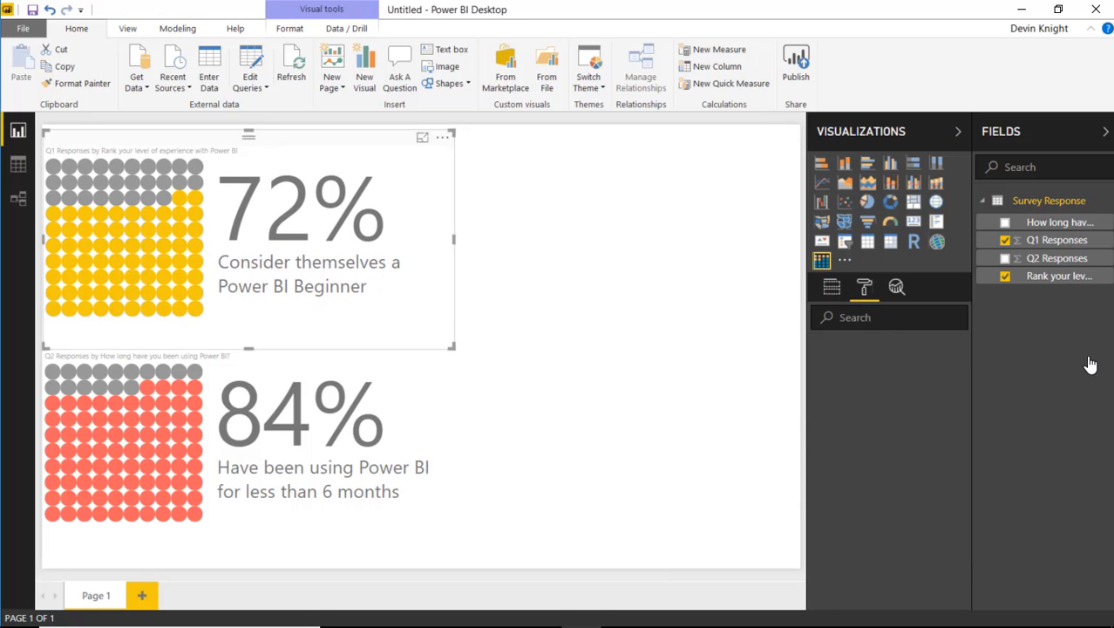
- Hide both waffle chart titles and place the 84% chart directly under the 72% chart
{"action": "left_click", "coordinate": [864, 287]}
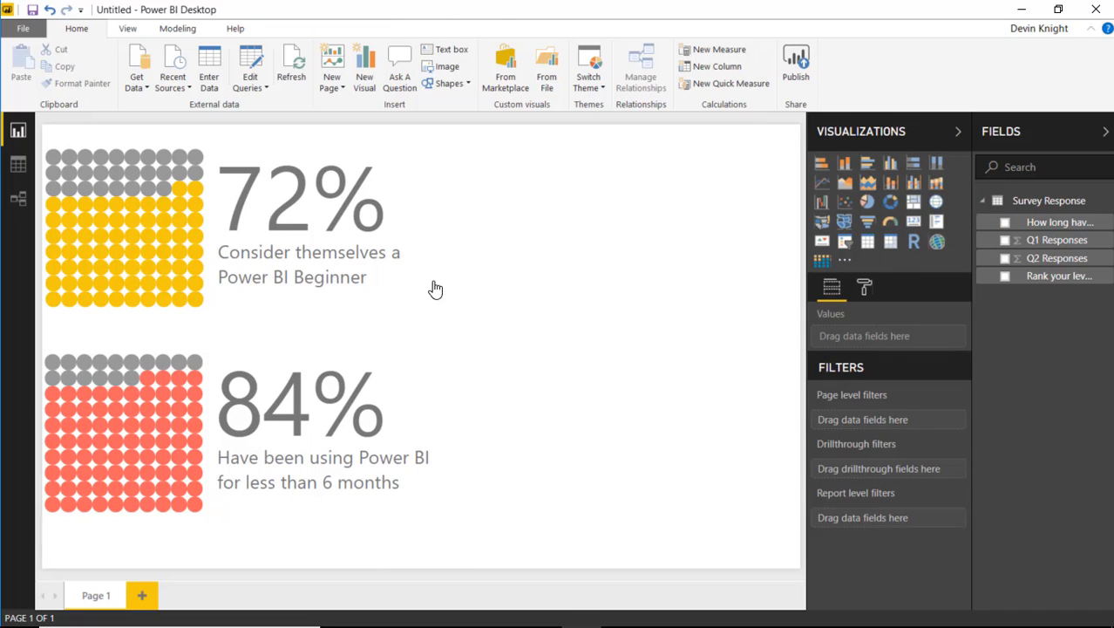
{"action": "mouse_move", "coordinate": [584, 367]}
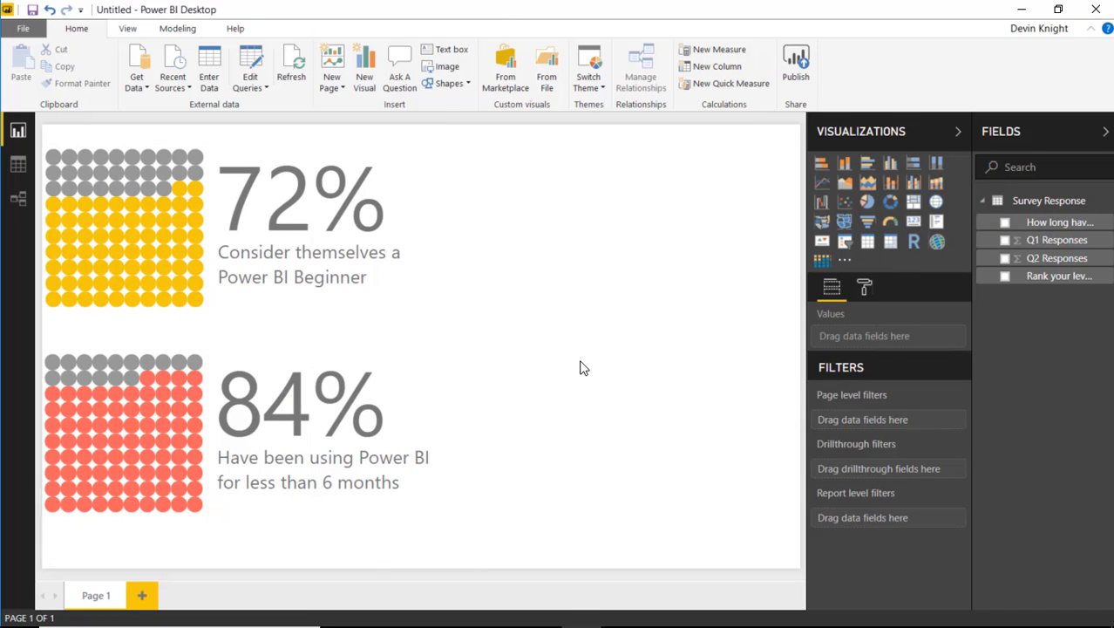
{"action": "mouse_move", "coordinate": [410, 395]}
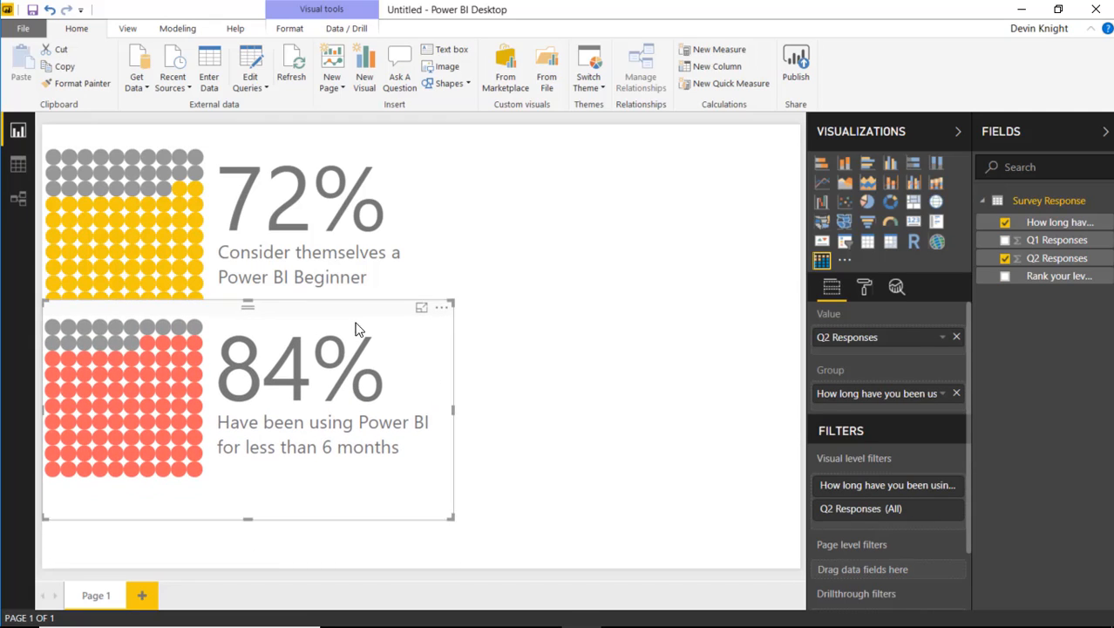
{"action": "left_click", "coordinate": [635, 330]}
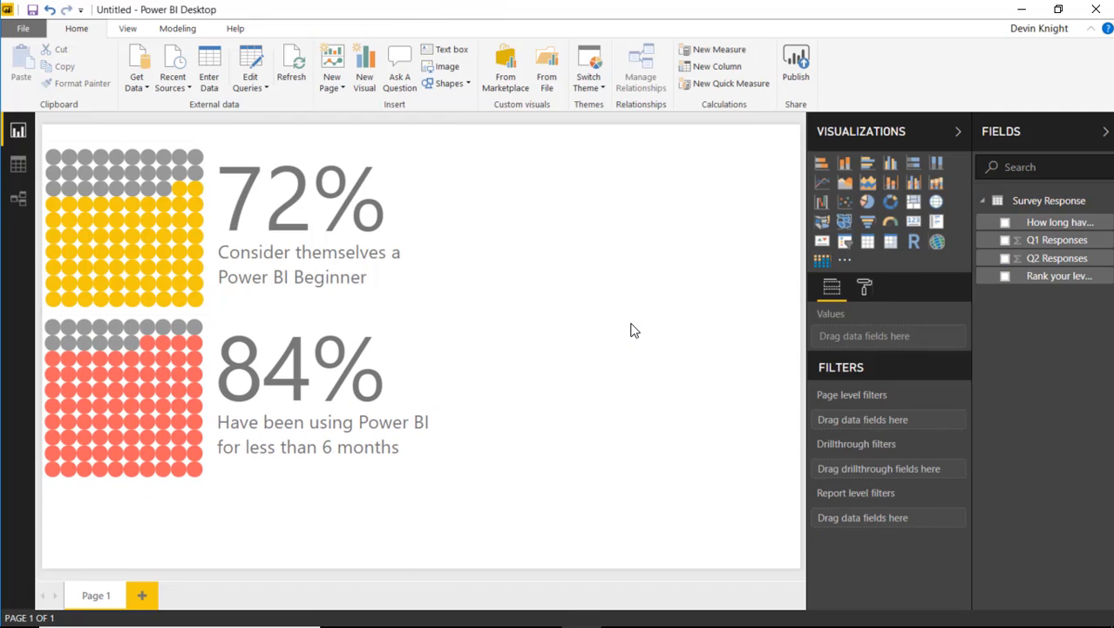